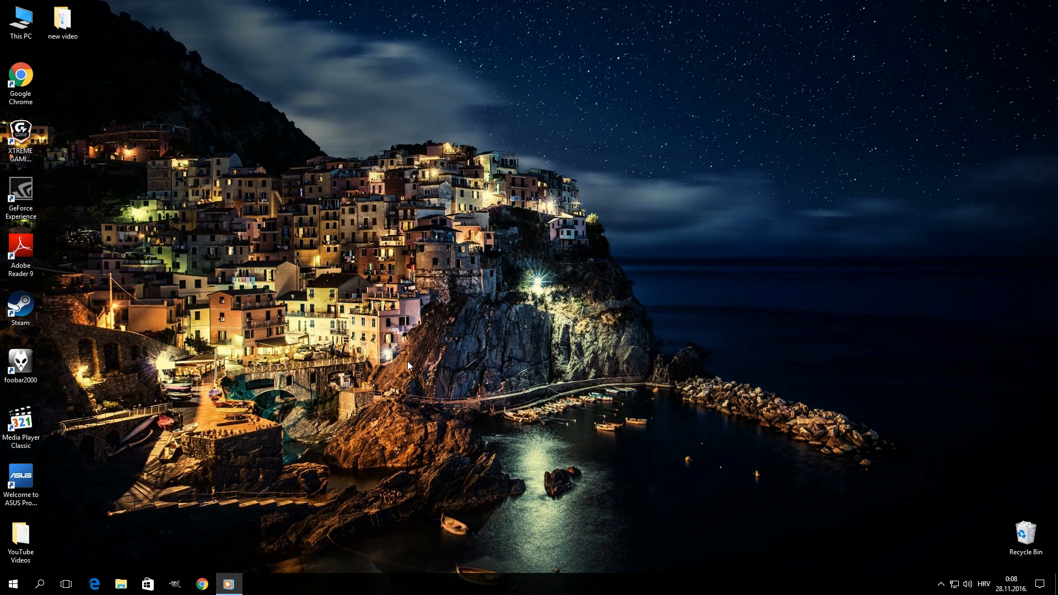
Step: Remove Candy Crush Soda Saga from Apps & features and confirm the uninstall
{"action": "left_click", "coordinate": [40, 584]}
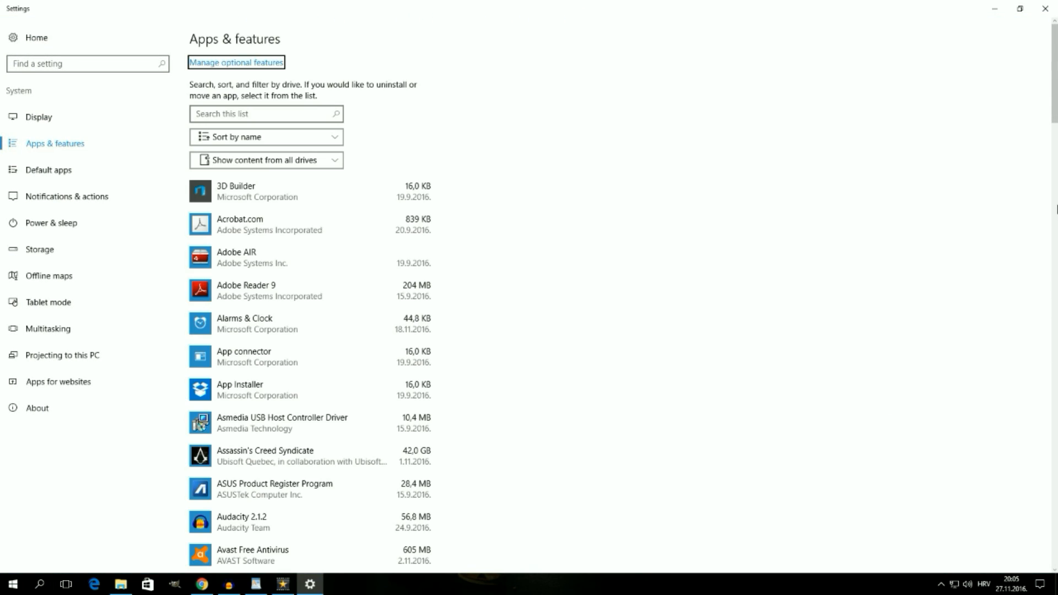
{"action": "scroll", "scroll_direction": "down", "scroll_amount": 3}
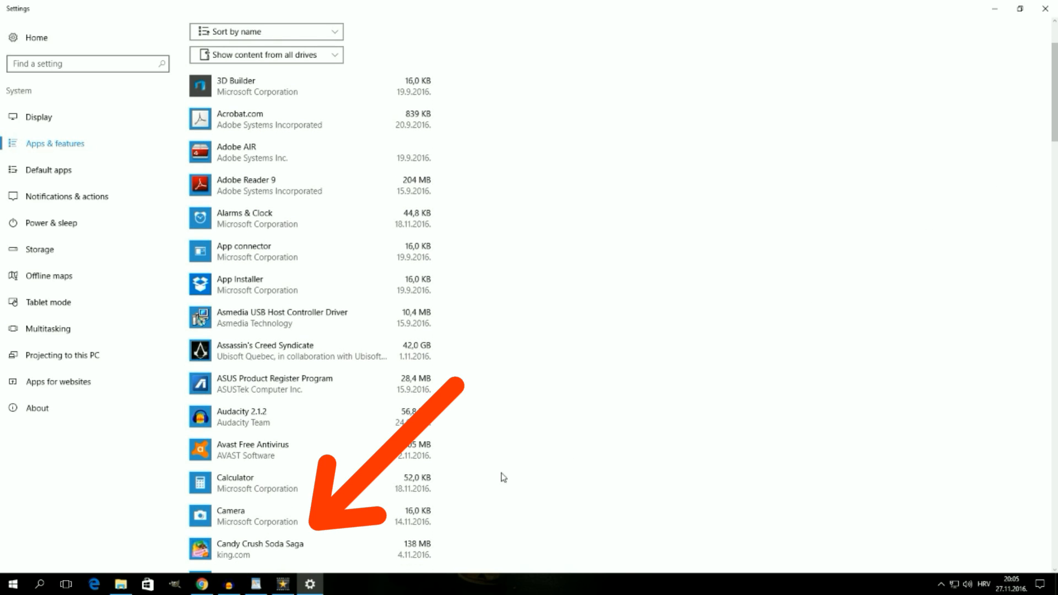
{"action": "left_click", "coordinate": [270, 550]}
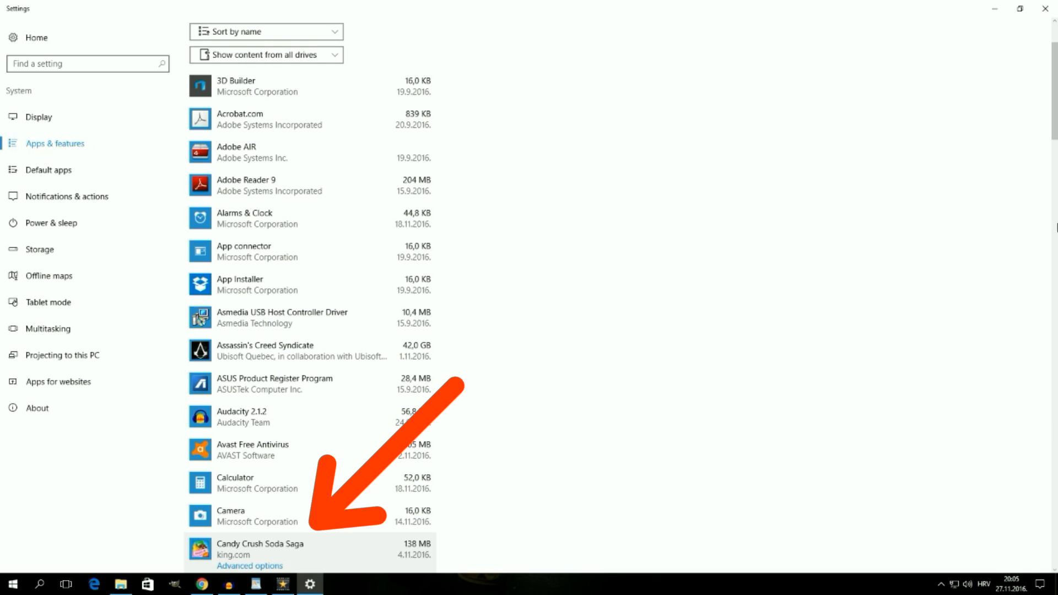
{"action": "left_click", "coordinate": [270, 549]}
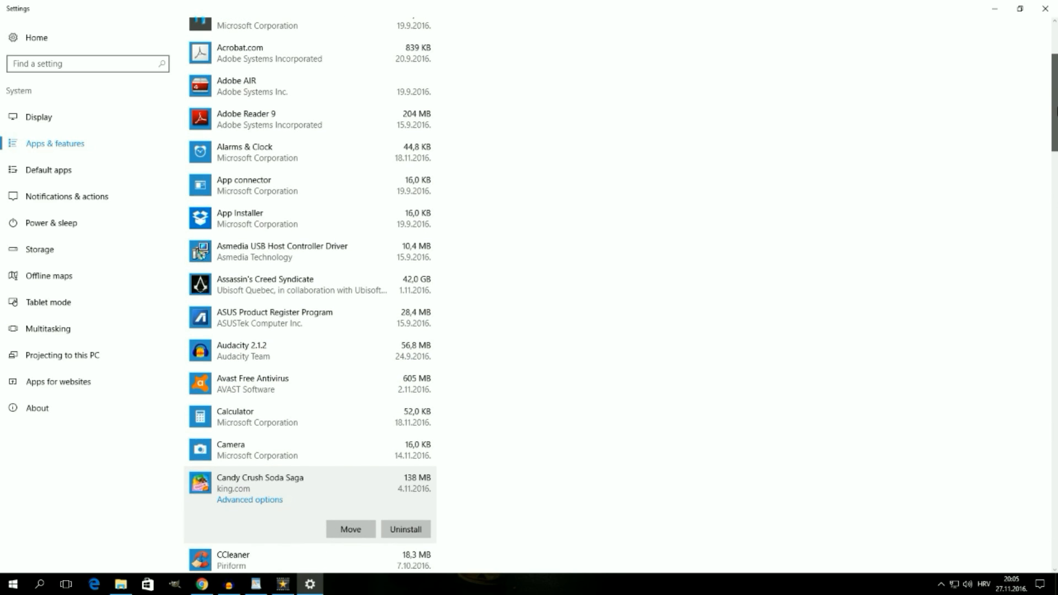
{"action": "left_click", "coordinate": [404, 529]}
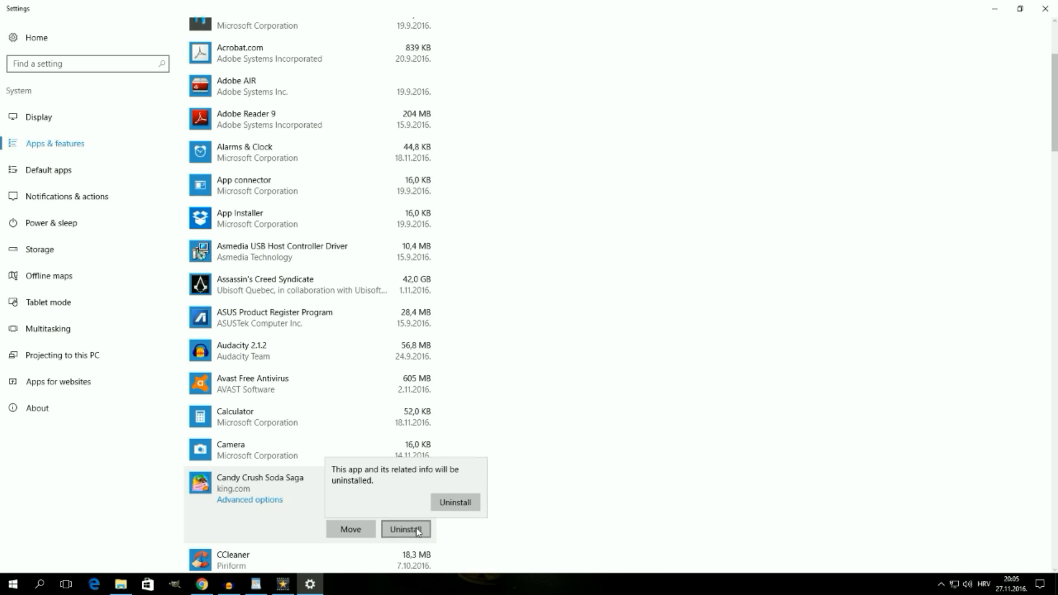
{"action": "left_click", "coordinate": [454, 503]}
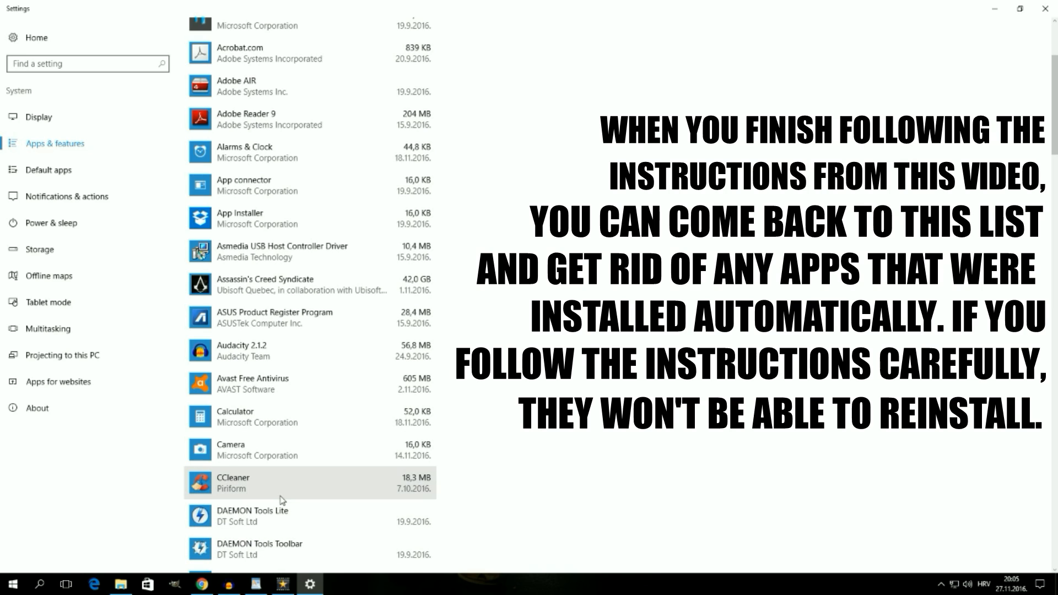
{"action": "mouse_move", "coordinate": [299, 450]}
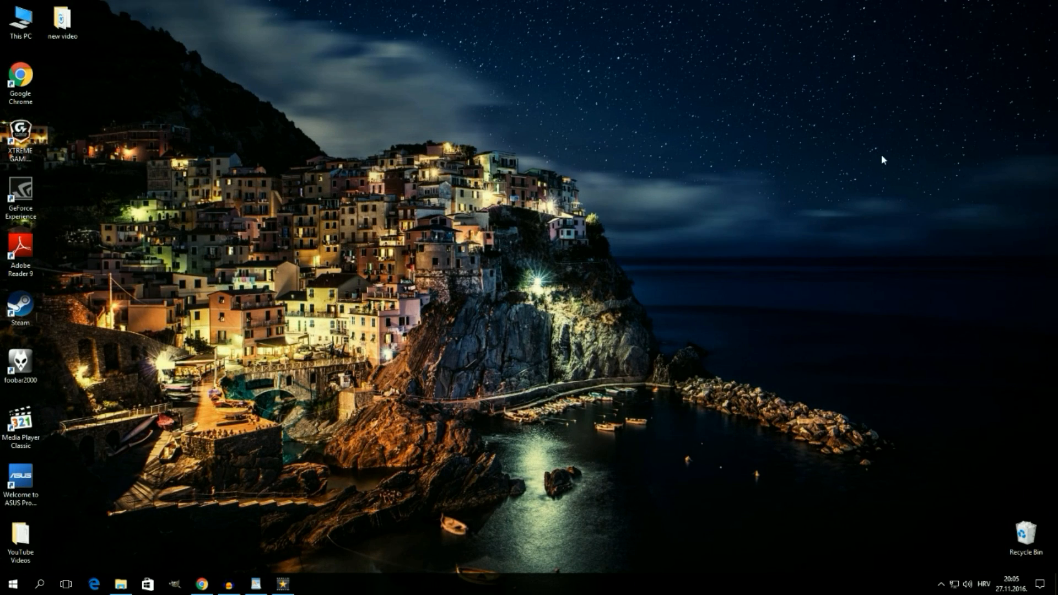
{"action": "mouse_move", "coordinate": [878, 167]}
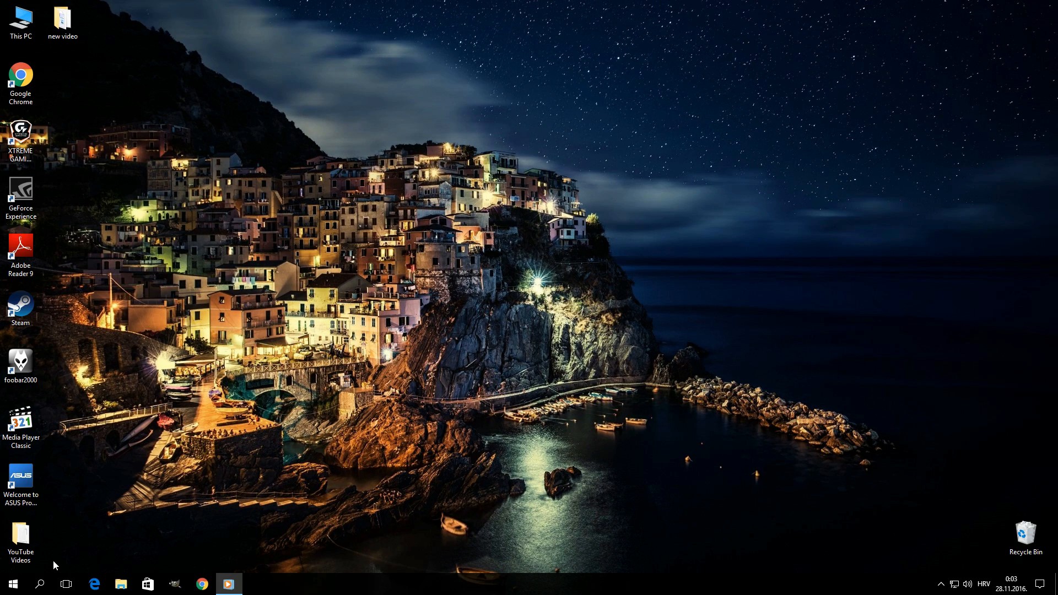
{"action": "type", "text": "about"}
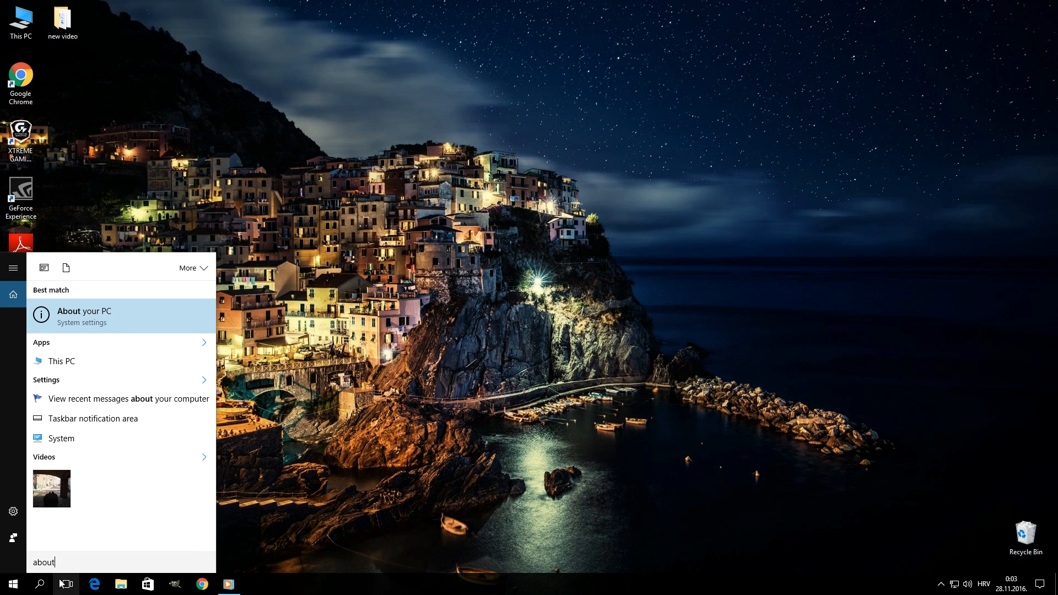
{"action": "left_click", "coordinate": [84, 316]}
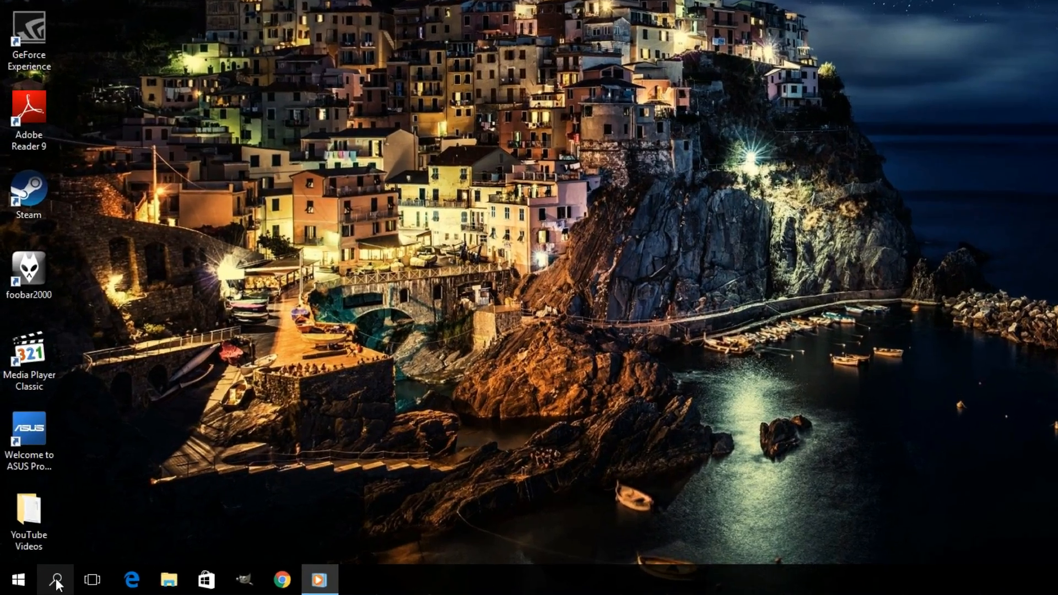
Step: Launch Registry Editor by searching 'regedit' from the taskbar
{"action": "left_click", "coordinate": [55, 578]}
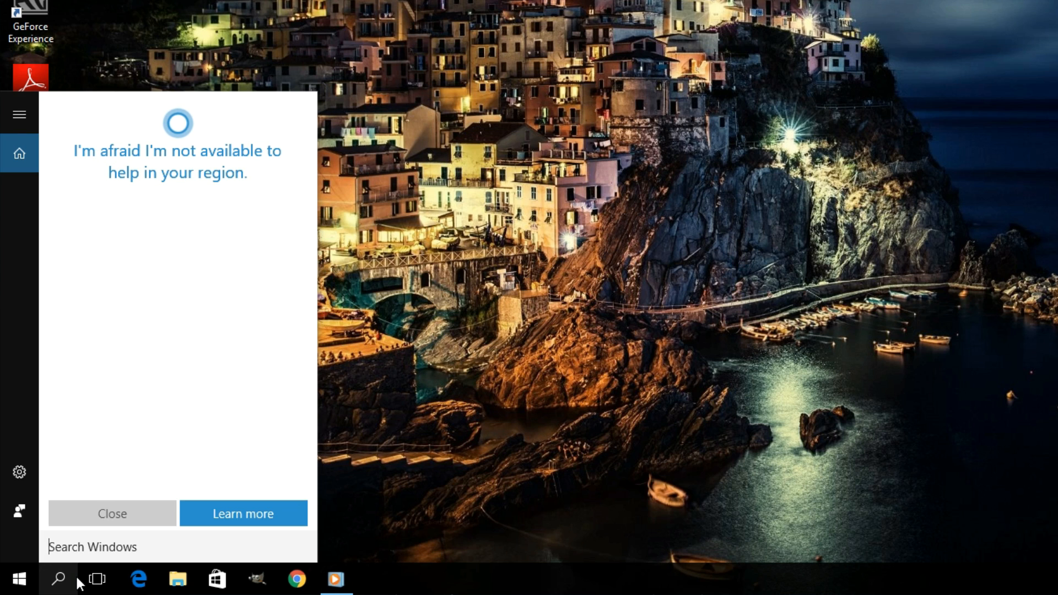
{"action": "type", "text": "rege"}
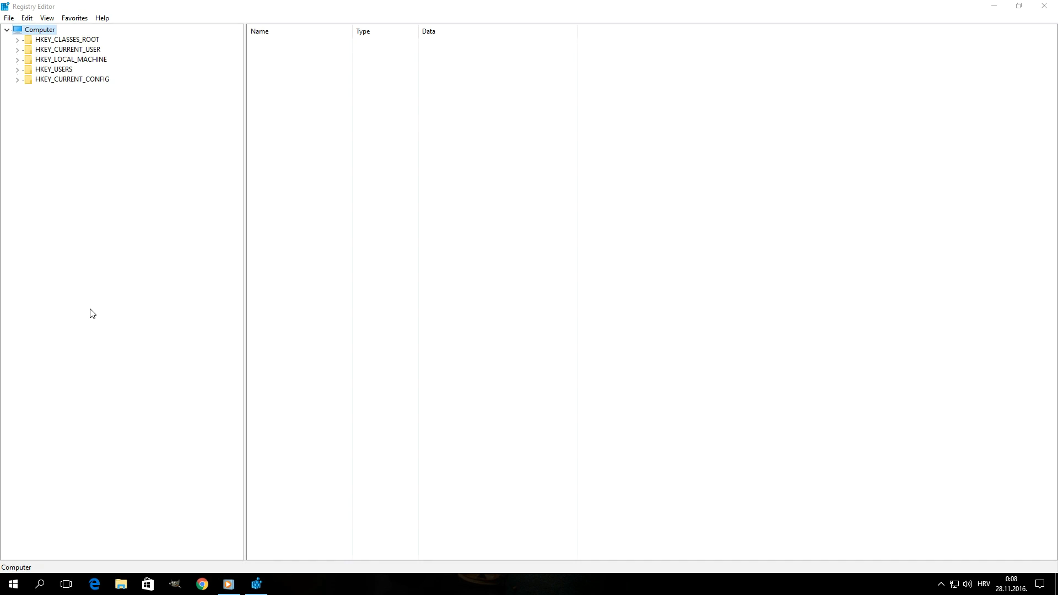
{"action": "mouse_move", "coordinate": [431, 281]}
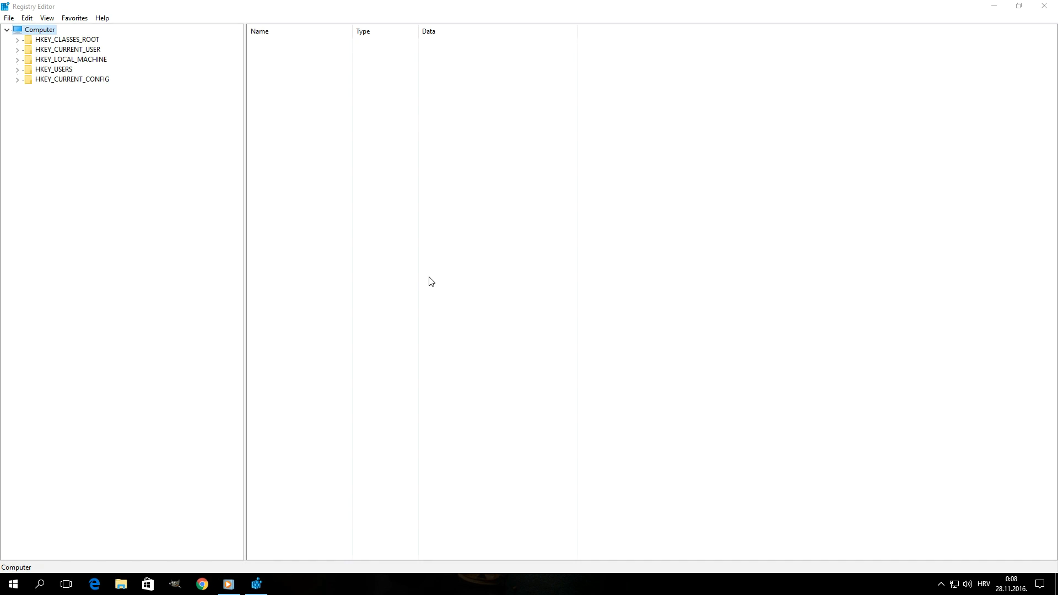
{"action": "mouse_move", "coordinate": [415, 271]}
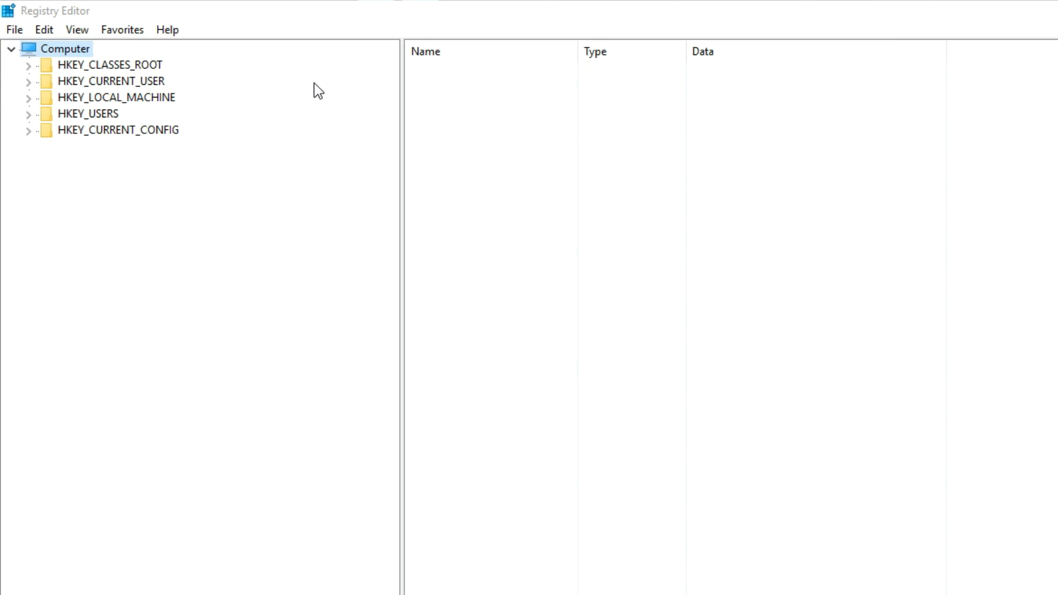
{"action": "mouse_move", "coordinate": [77, 57]}
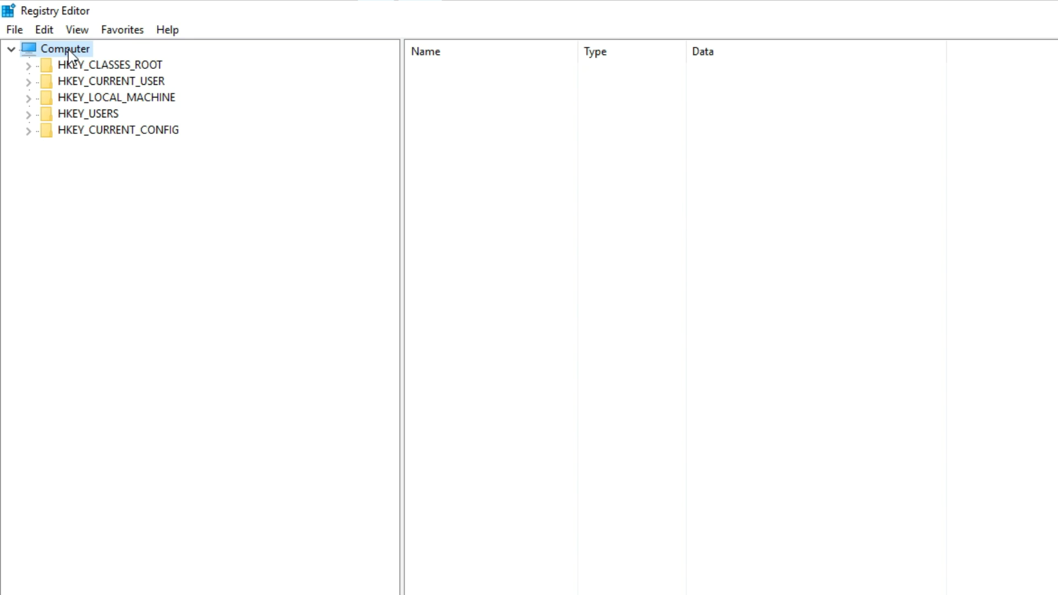
Step: Select the Computer root so the whole registry is the export target
{"action": "left_click", "coordinate": [44, 29]}
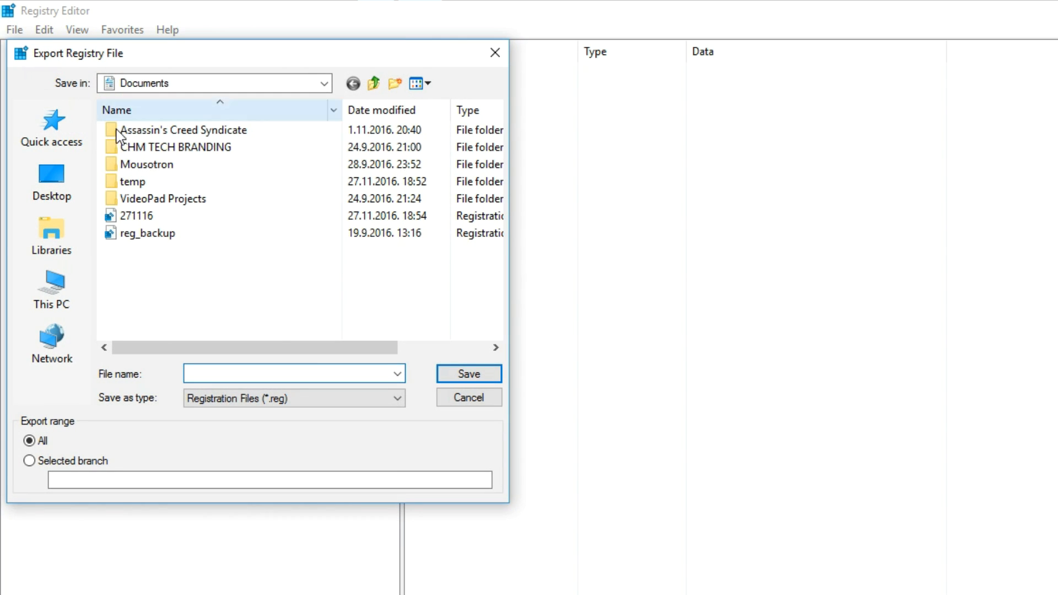
Step: Export the full registry to Documents as a file named 281116
{"action": "left_click", "coordinate": [184, 130]}
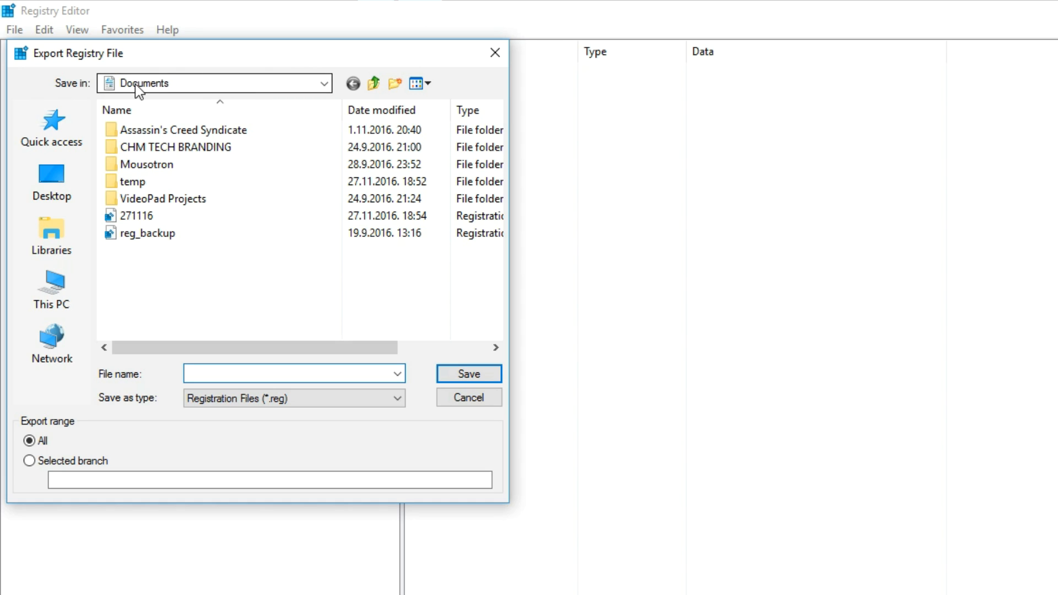
{"action": "left_click", "coordinate": [293, 374]}
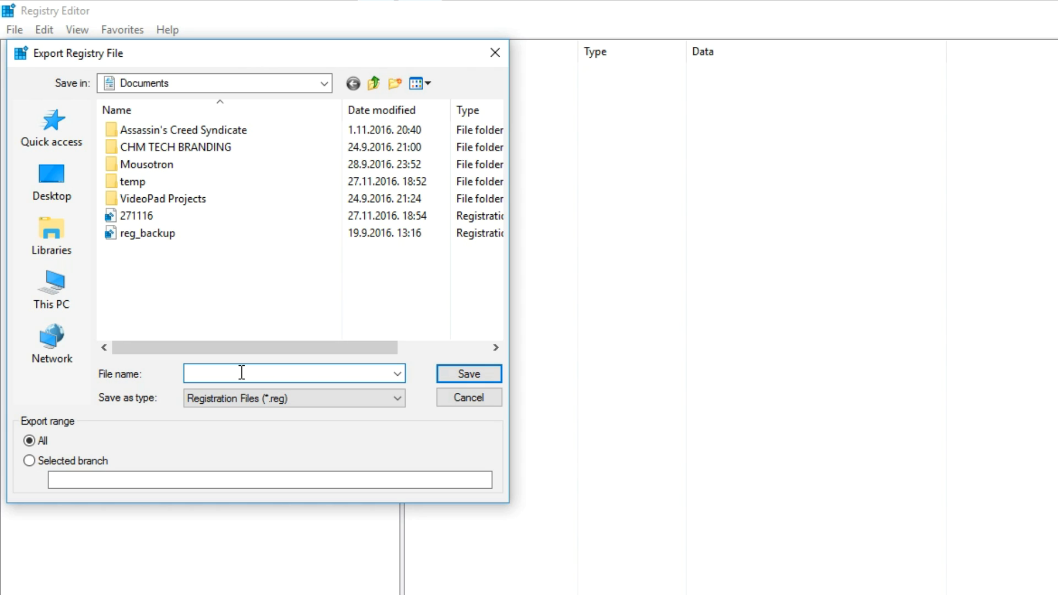
{"action": "type", "text": "2811"}
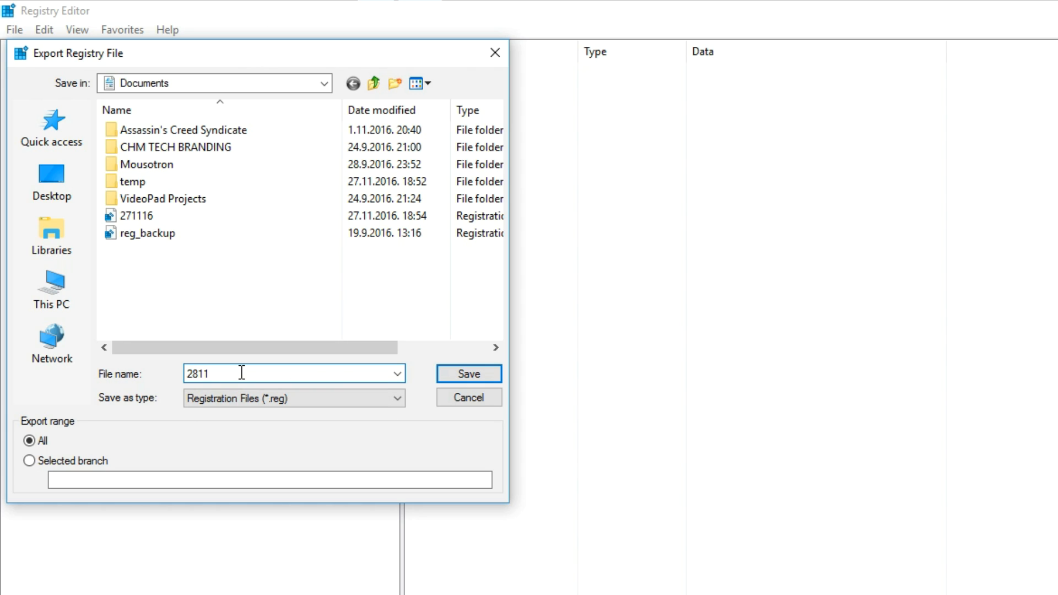
{"action": "type", "text": "16"}
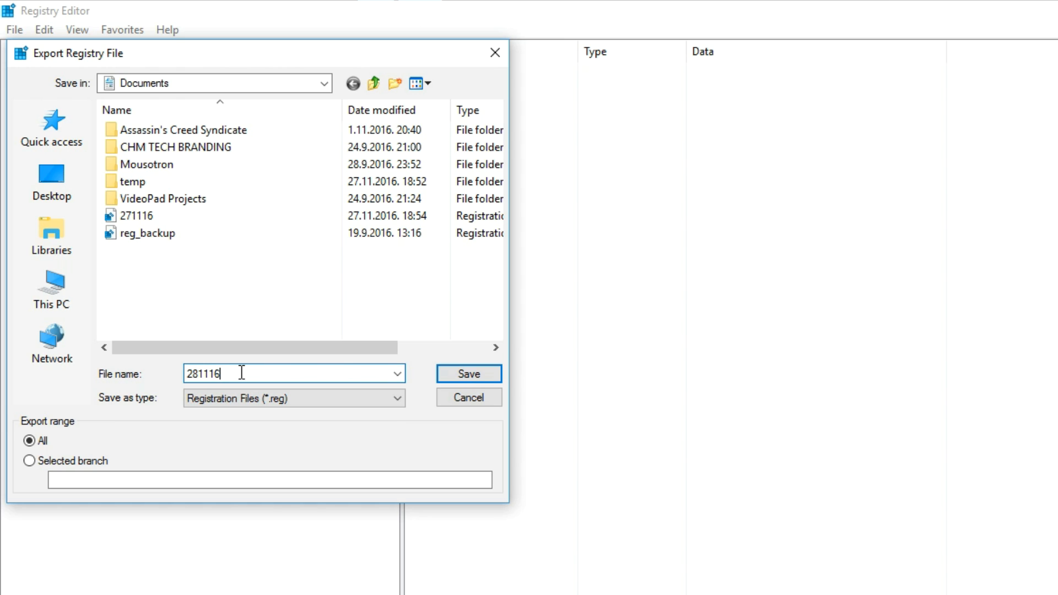
{"action": "left_click", "coordinate": [469, 373]}
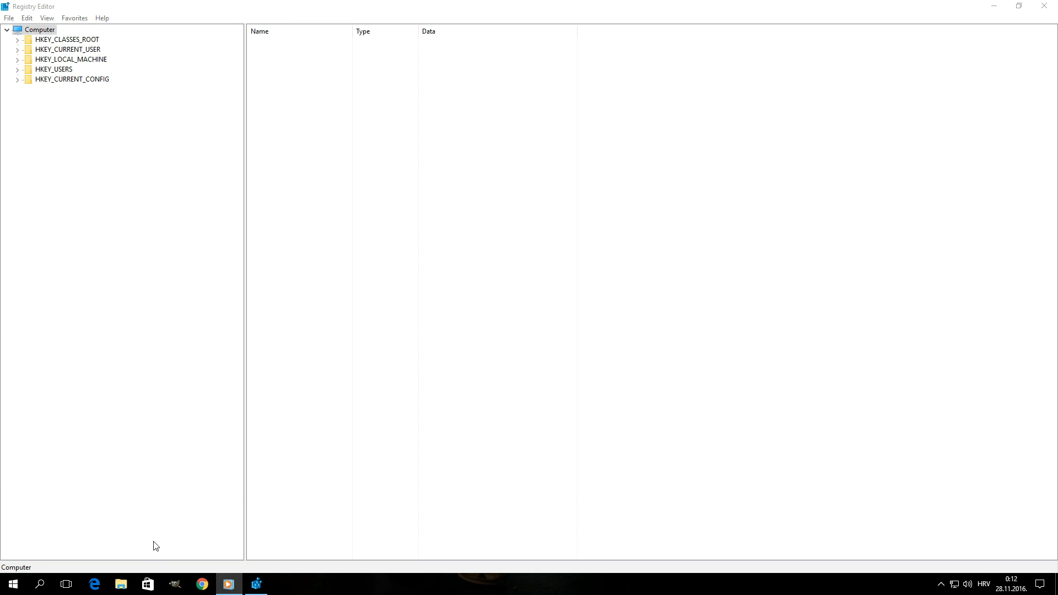
Step: Verify in File Explorer that the 281116 .reg backup sits in Documents
{"action": "left_click", "coordinate": [122, 584]}
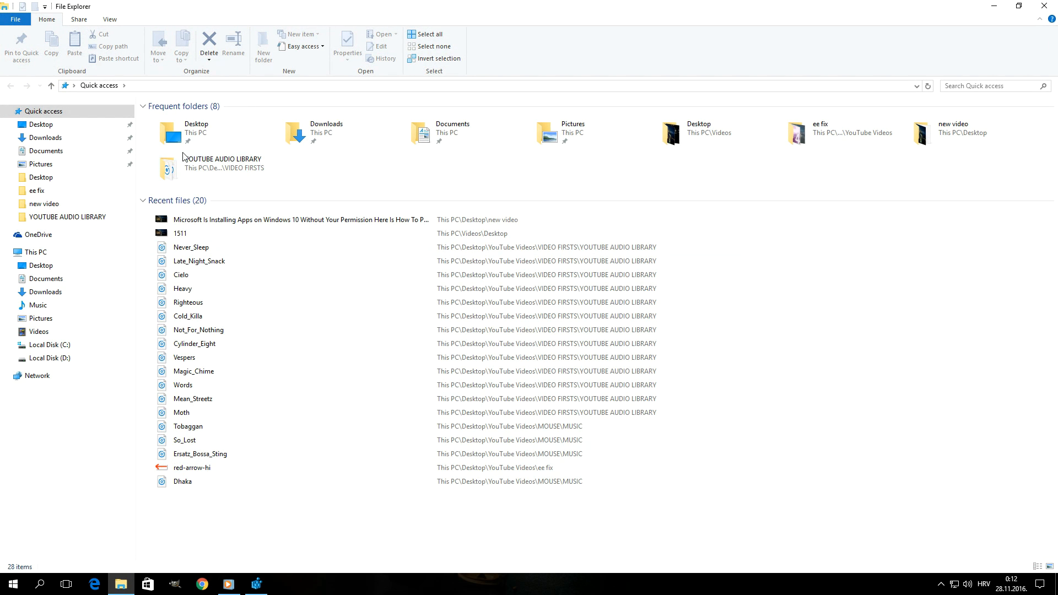
{"action": "left_click", "coordinate": [47, 151]}
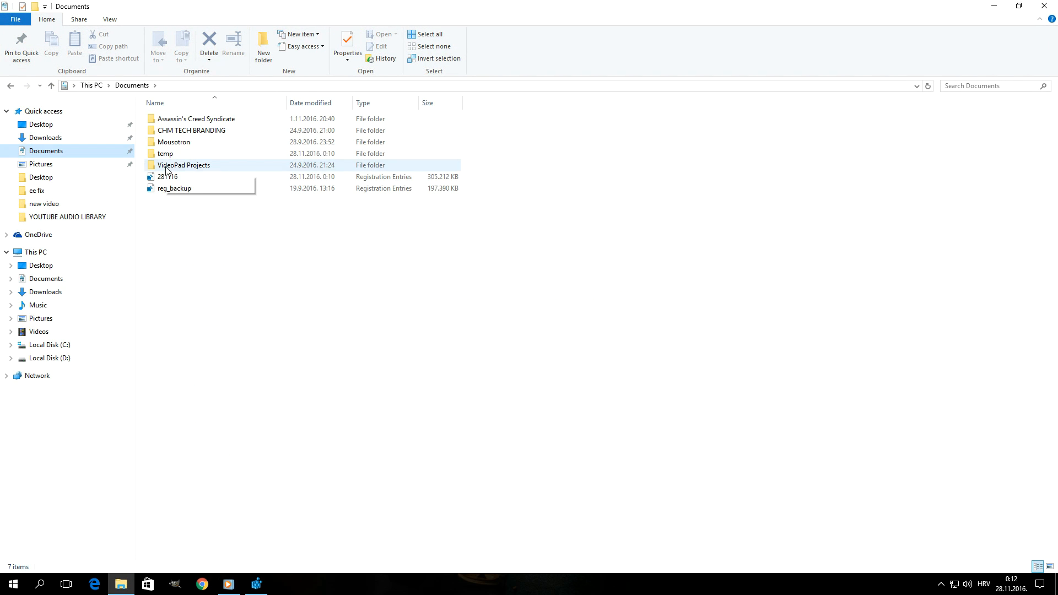
{"action": "left_click", "coordinate": [168, 177]}
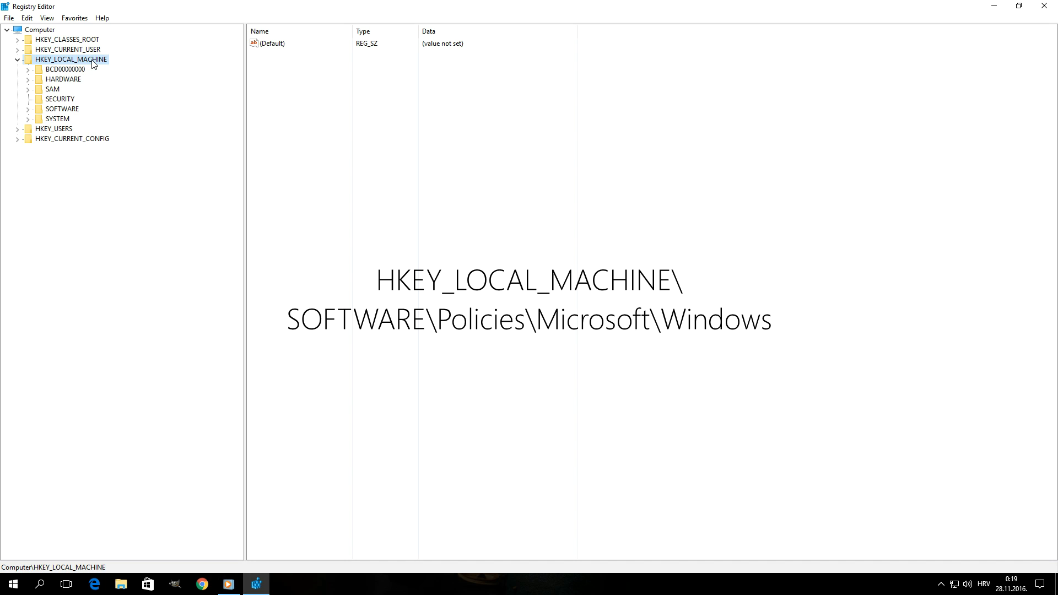
{"action": "mouse_move", "coordinate": [73, 111]}
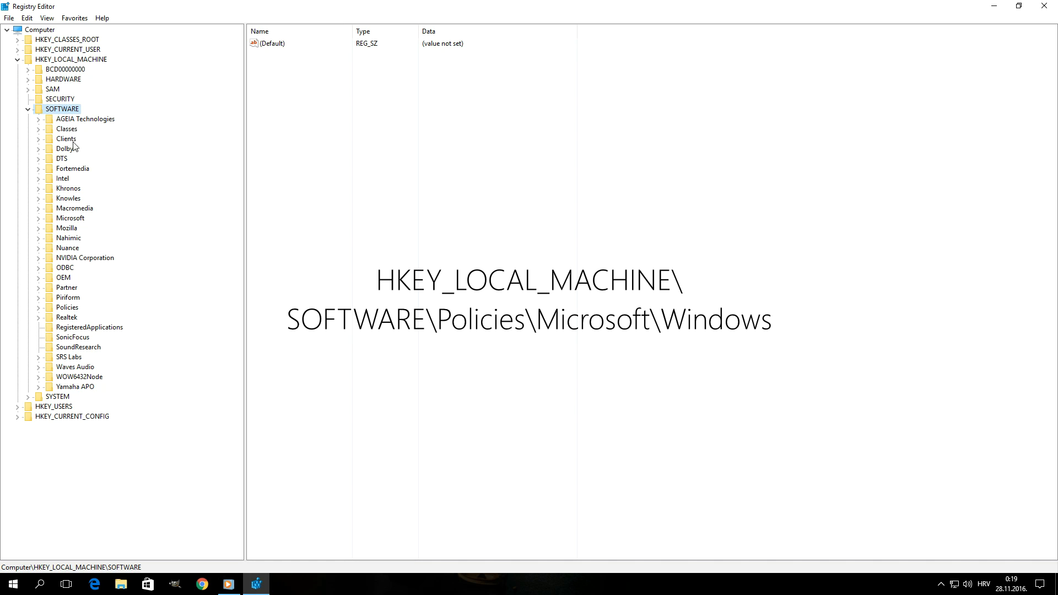
{"action": "mouse_move", "coordinate": [73, 312]}
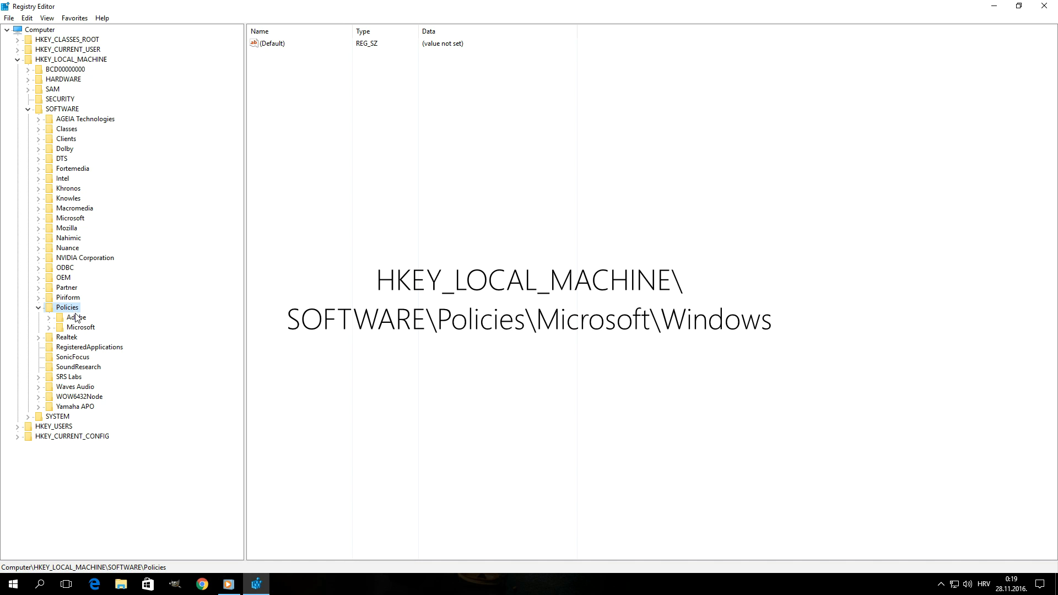
Step: Expand HKEY_LOCAL_MACHINE\SOFTWARE\Policies\Microsoft\Windows to list its subkeys
{"action": "left_click", "coordinate": [80, 327]}
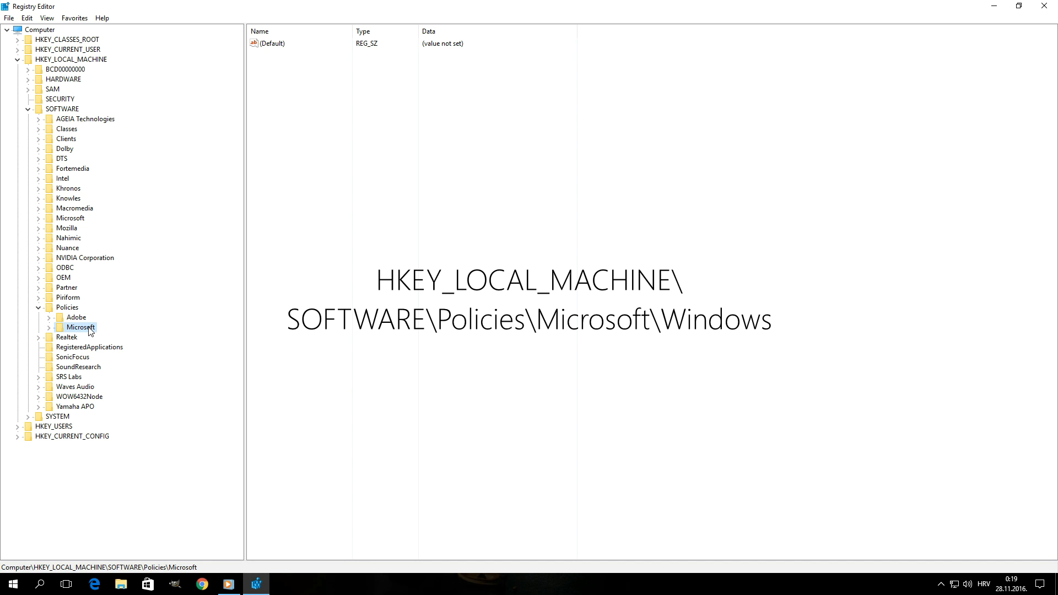
{"action": "left_click", "coordinate": [49, 327]}
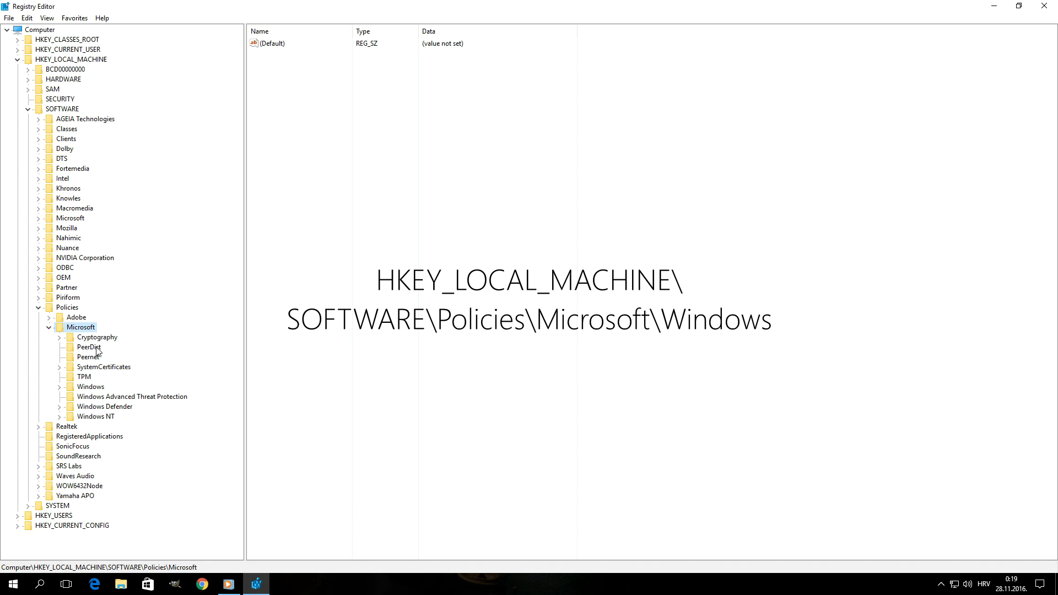
{"action": "left_click", "coordinate": [89, 386]}
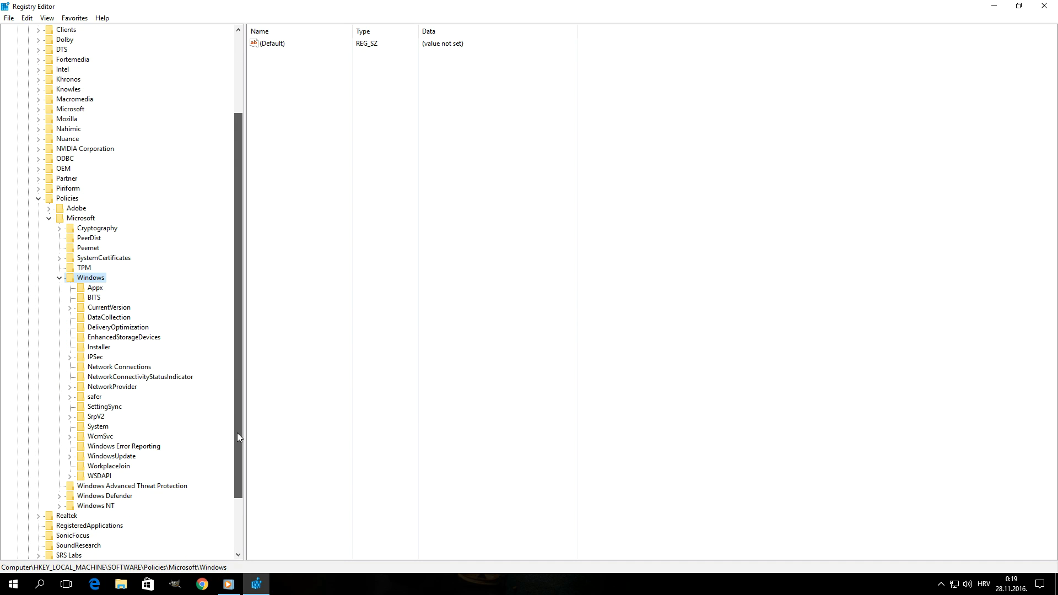
{"action": "mouse_move", "coordinate": [194, 365]}
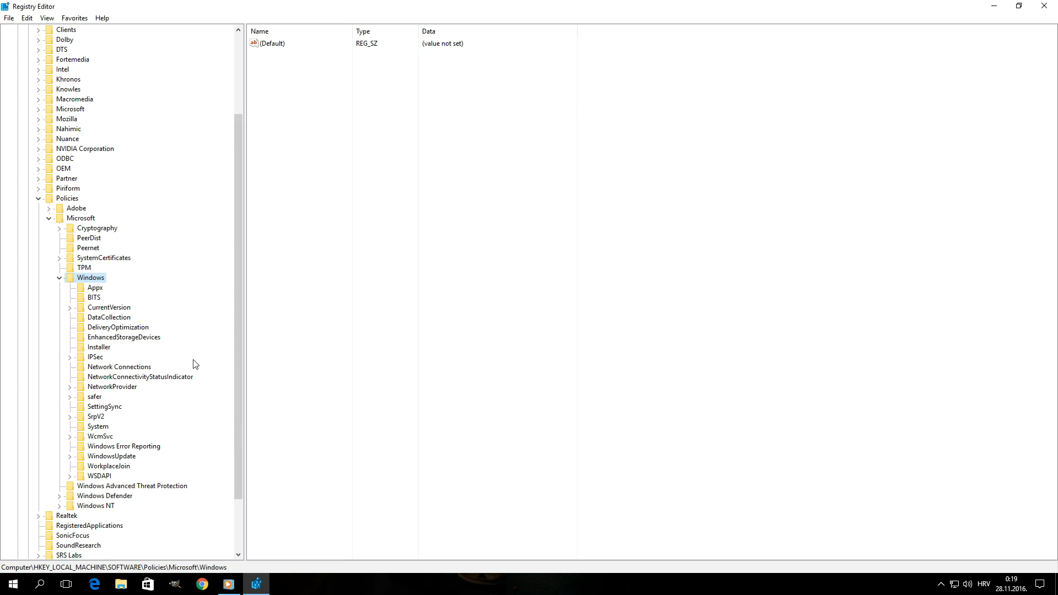
{"action": "mouse_move", "coordinate": [120, 281]}
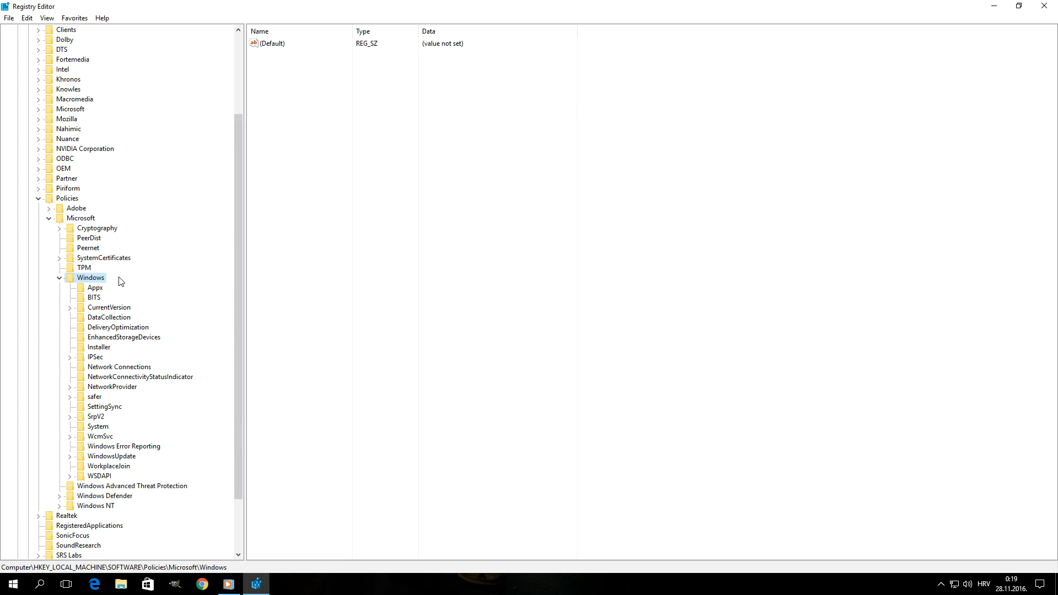
{"action": "mouse_move", "coordinate": [100, 285]}
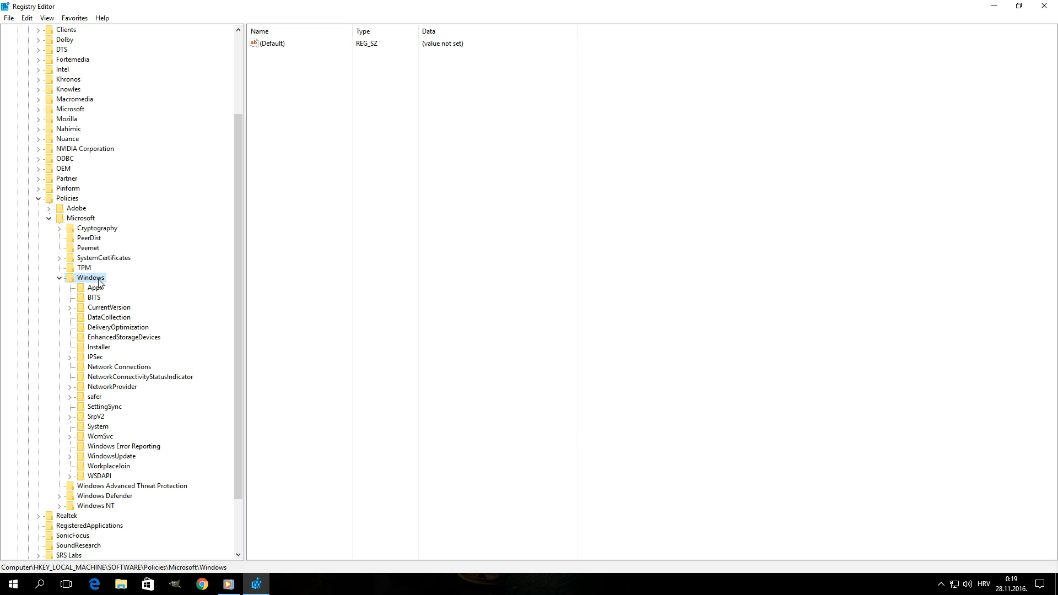
Step: Create a new subkey under Windows and name it CloudContent
{"action": "right_click", "coordinate": [89, 278]}
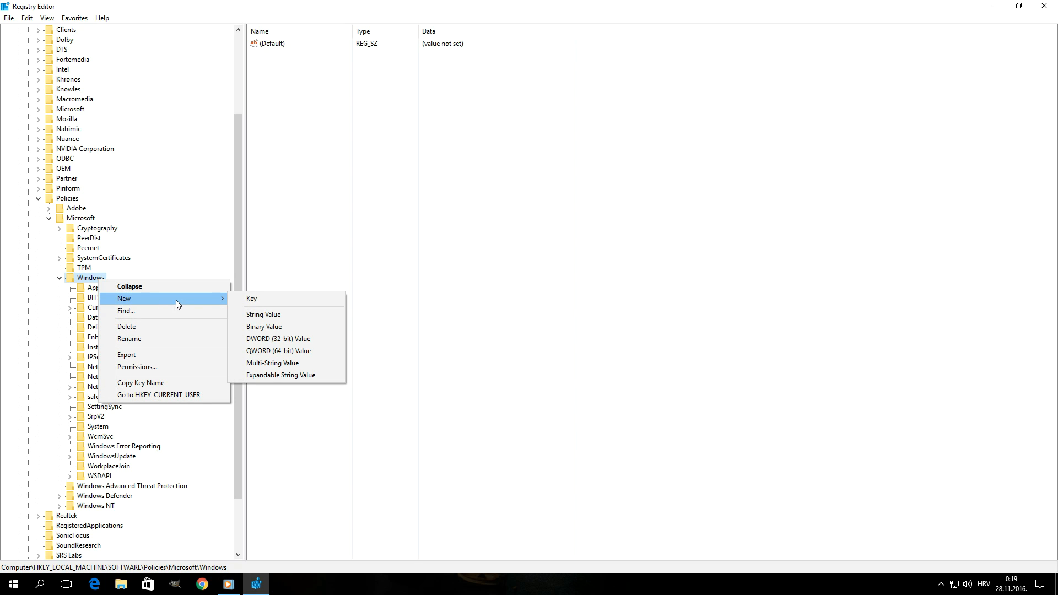
{"action": "left_click", "coordinate": [251, 299]}
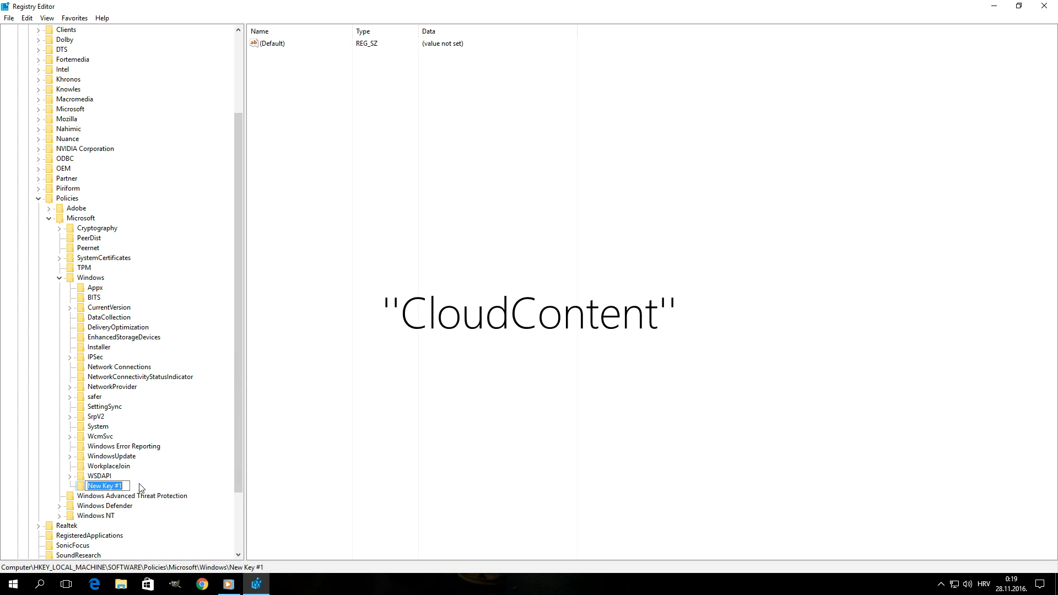
{"action": "type", "text": "CloudContent"}
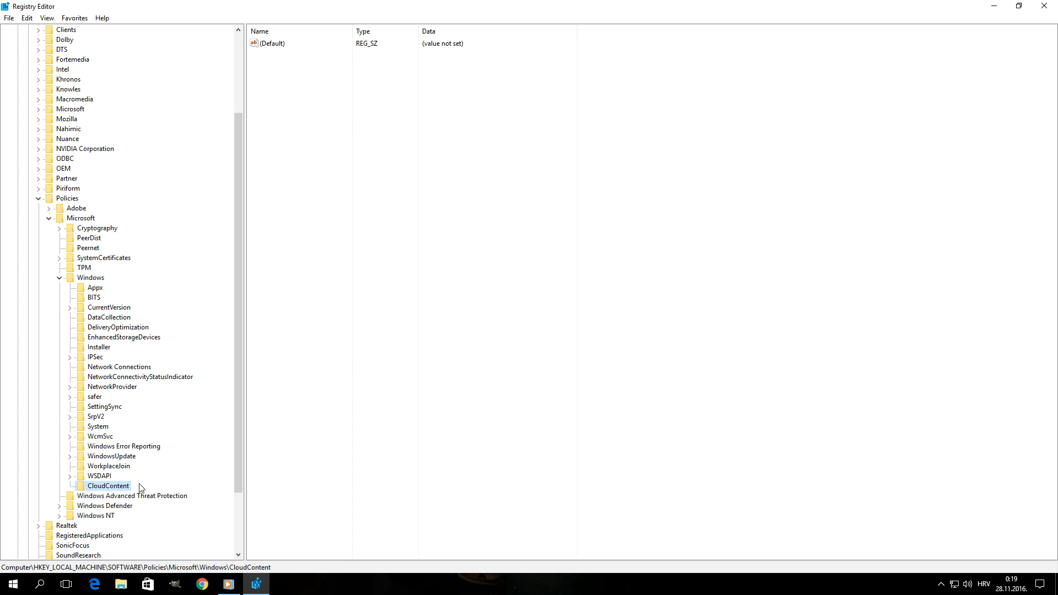
{"action": "mouse_move", "coordinate": [124, 490]}
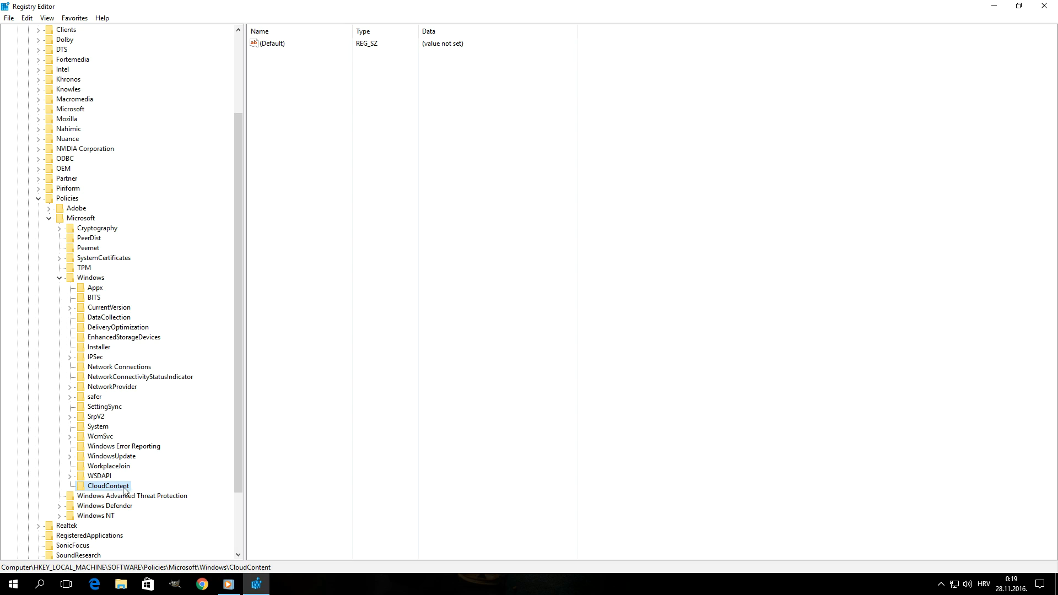
{"action": "mouse_move", "coordinate": [126, 493]}
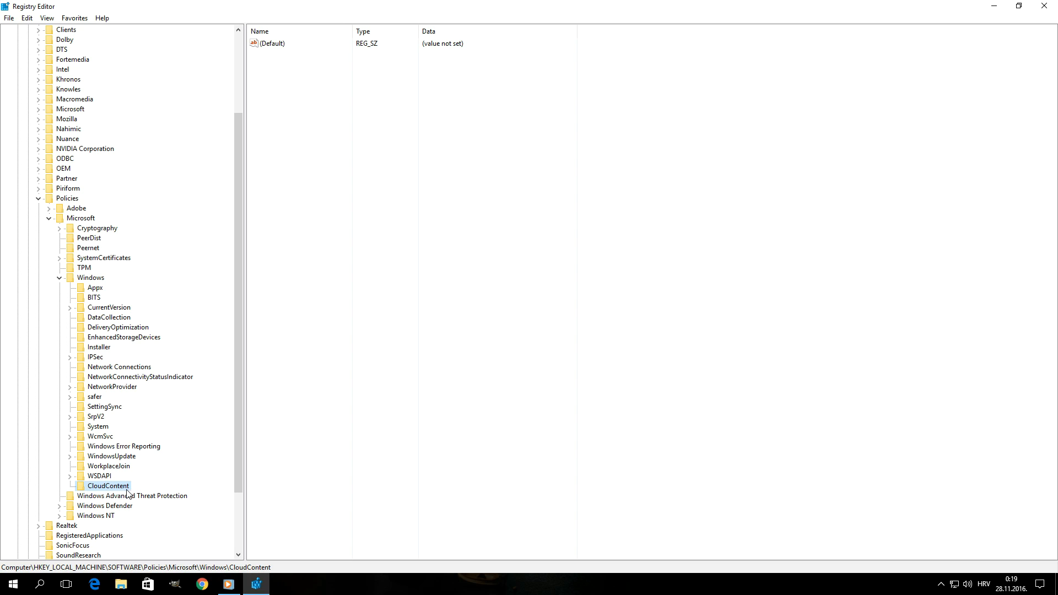
{"action": "mouse_move", "coordinate": [113, 491]}
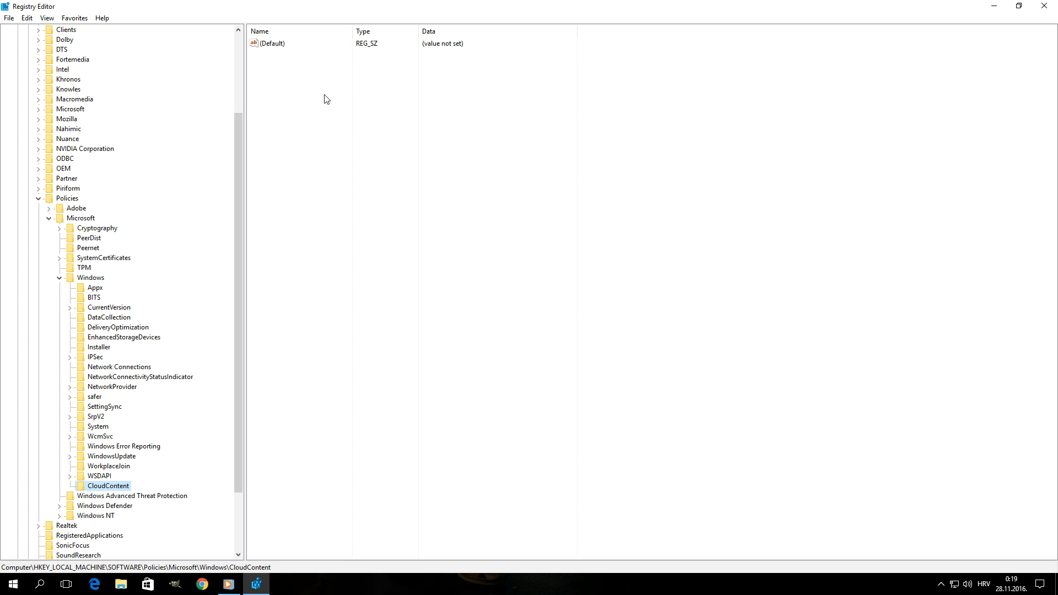
Step: Add a DWORD (32-bit) value named DisableWindowsConsumerFeatures in CloudContent
{"action": "right_click", "coordinate": [326, 99]}
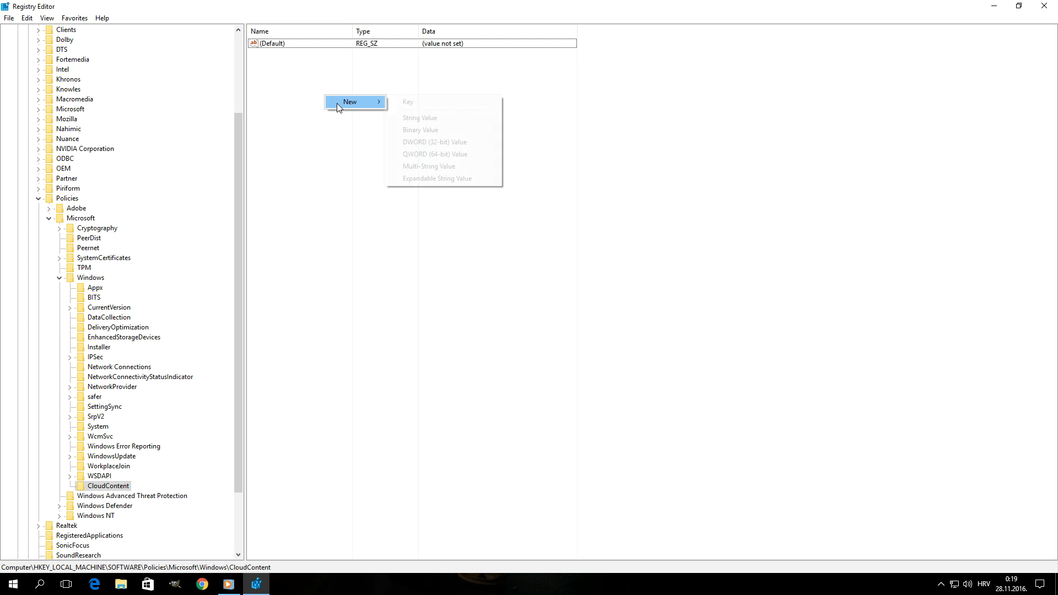
{"action": "mouse_move", "coordinate": [438, 142]}
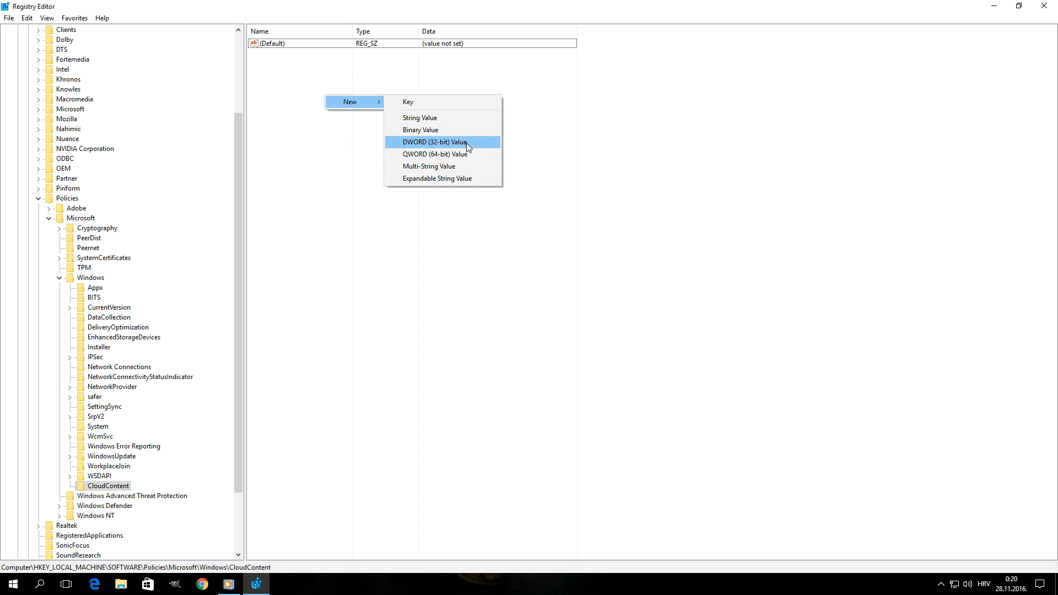
{"action": "mouse_move", "coordinate": [481, 149]}
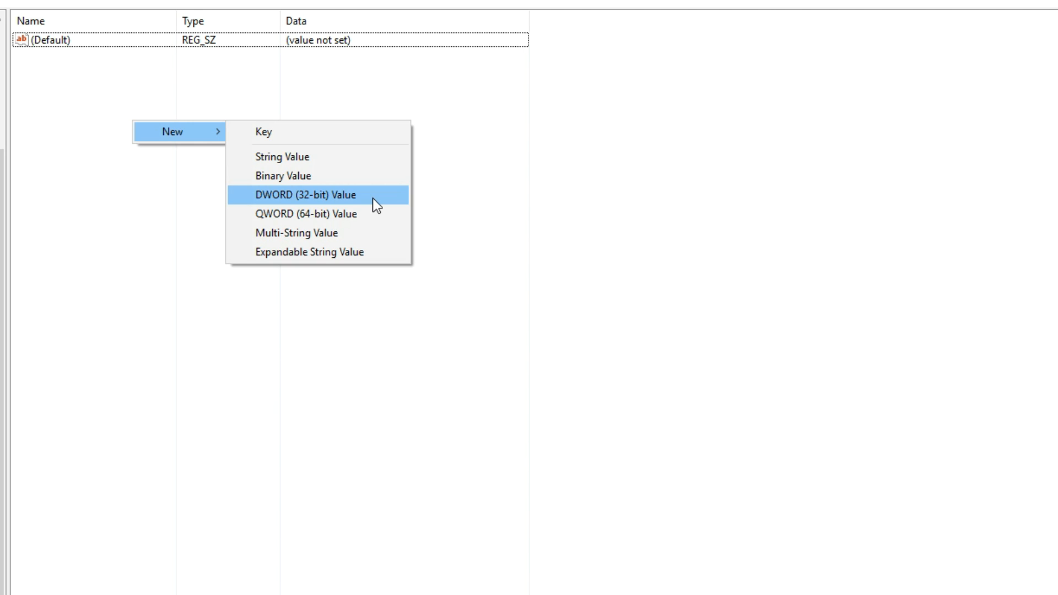
{"action": "left_click", "coordinate": [306, 194]}
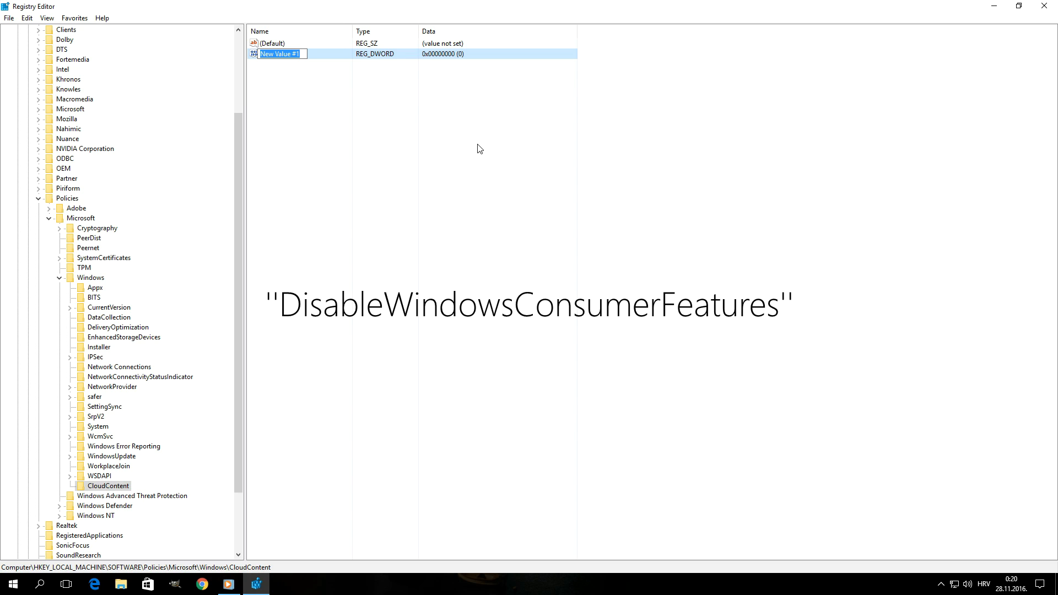
{"action": "type", "text": "DisableWindowsCo"}
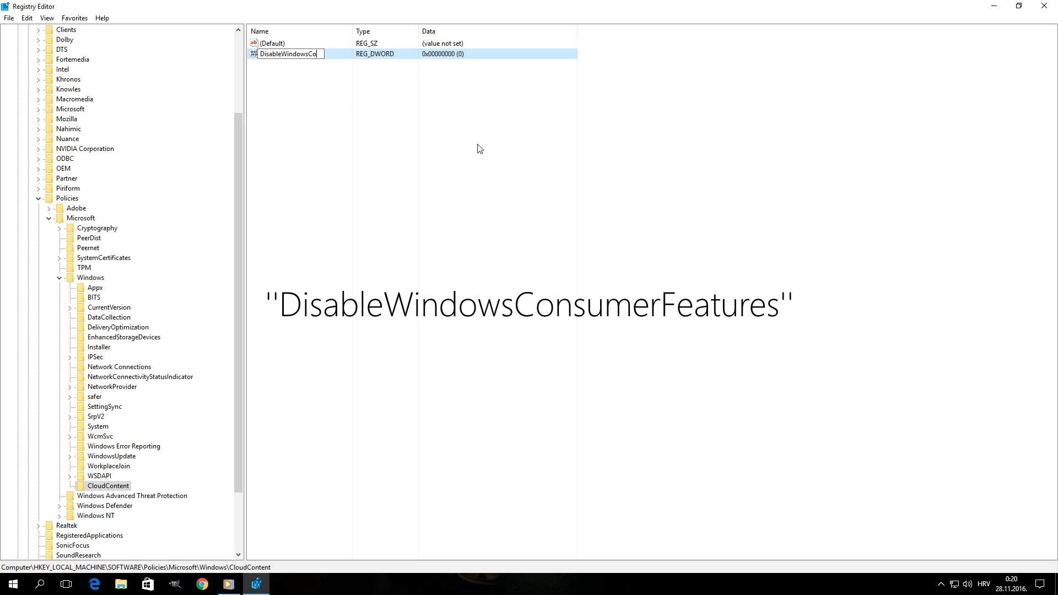
{"action": "type", "text": "nsumerFe..."}
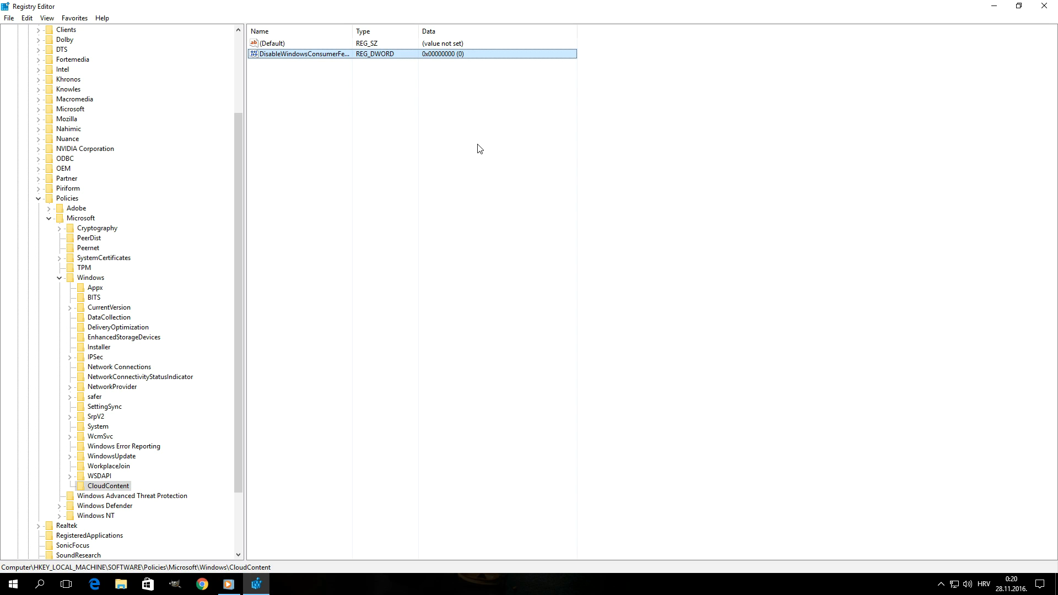
Step: Set the DisableWindowsConsumerFeatures value data to 1
{"action": "double_click", "coordinate": [298, 52]}
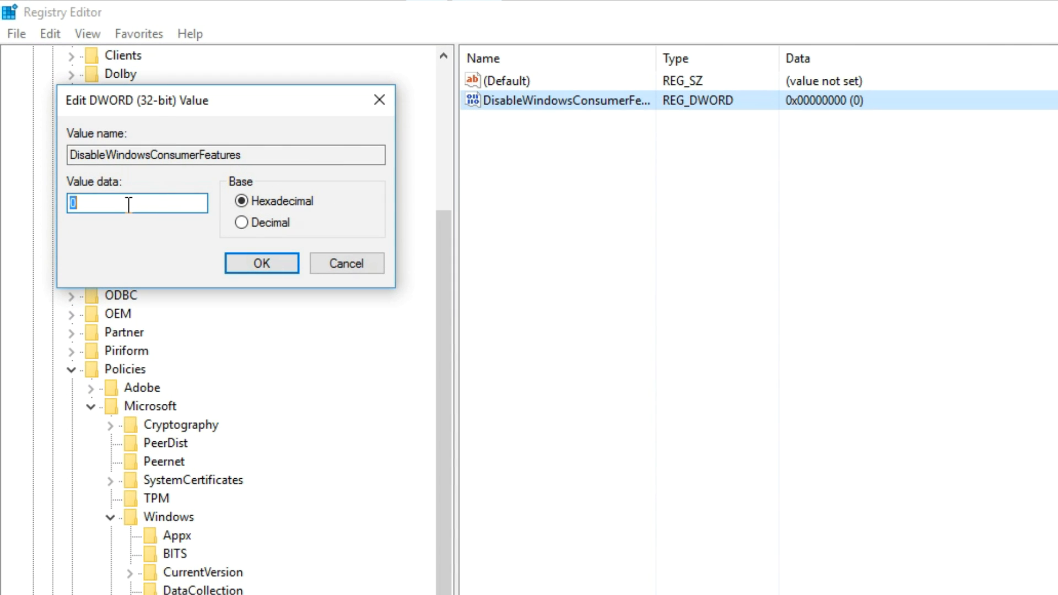
{"action": "type", "text": "1"}
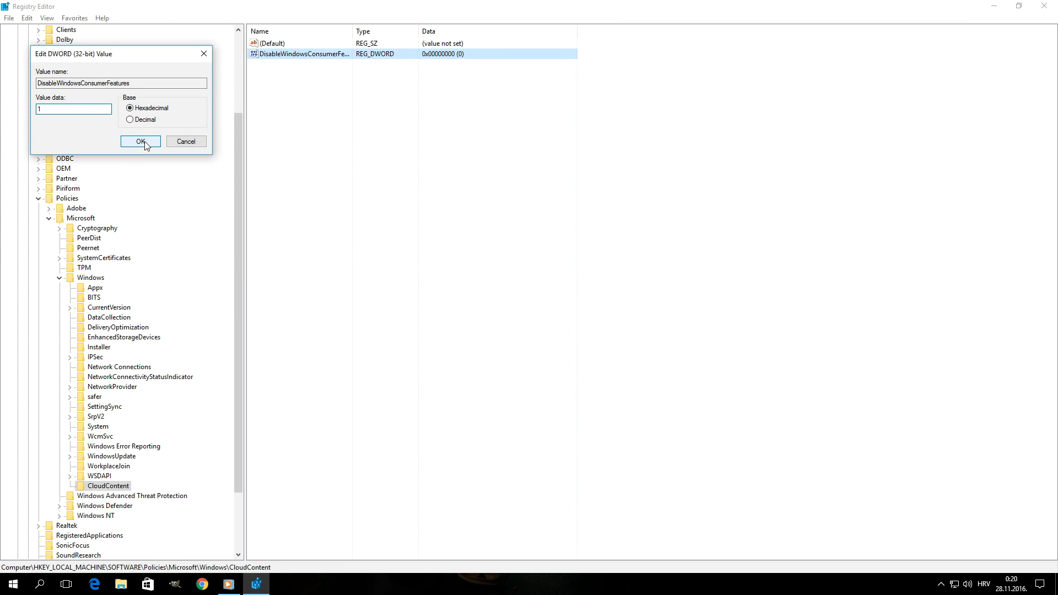
{"action": "left_click", "coordinate": [140, 141]}
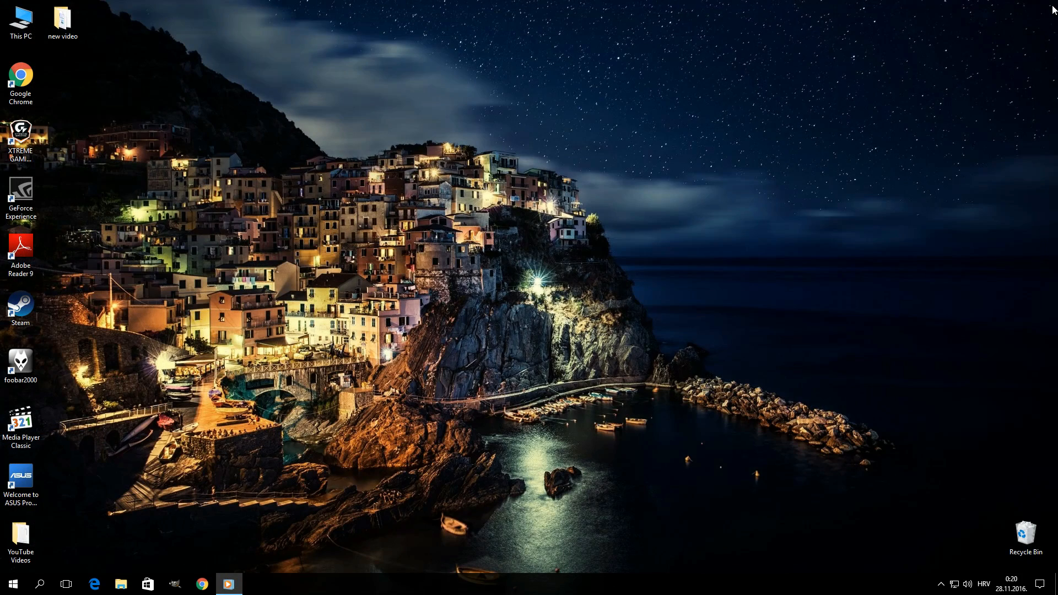
{"action": "mouse_move", "coordinate": [634, 191]}
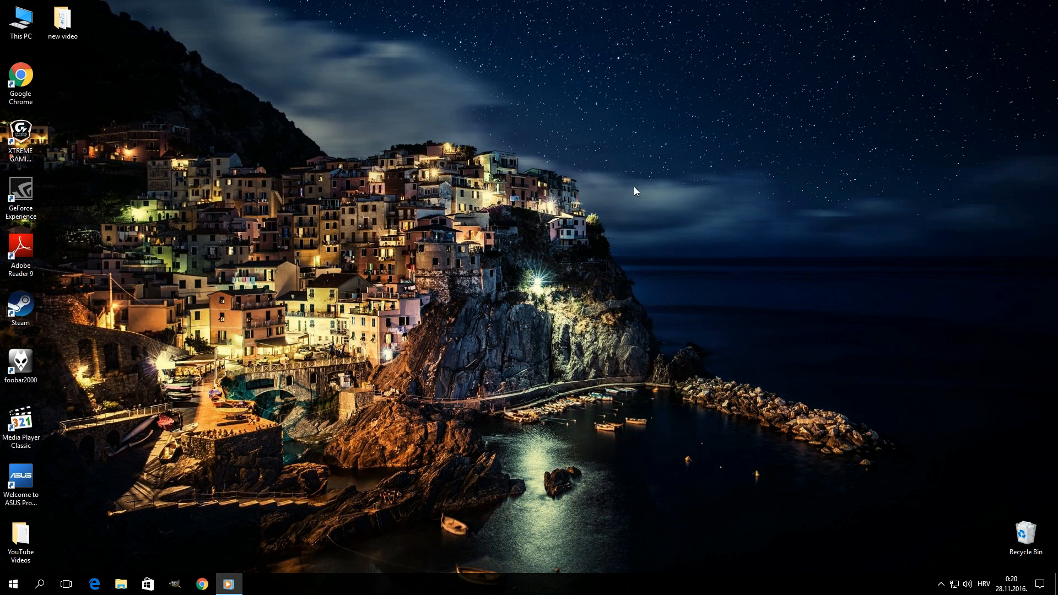
{"action": "mouse_move", "coordinate": [235, 417]}
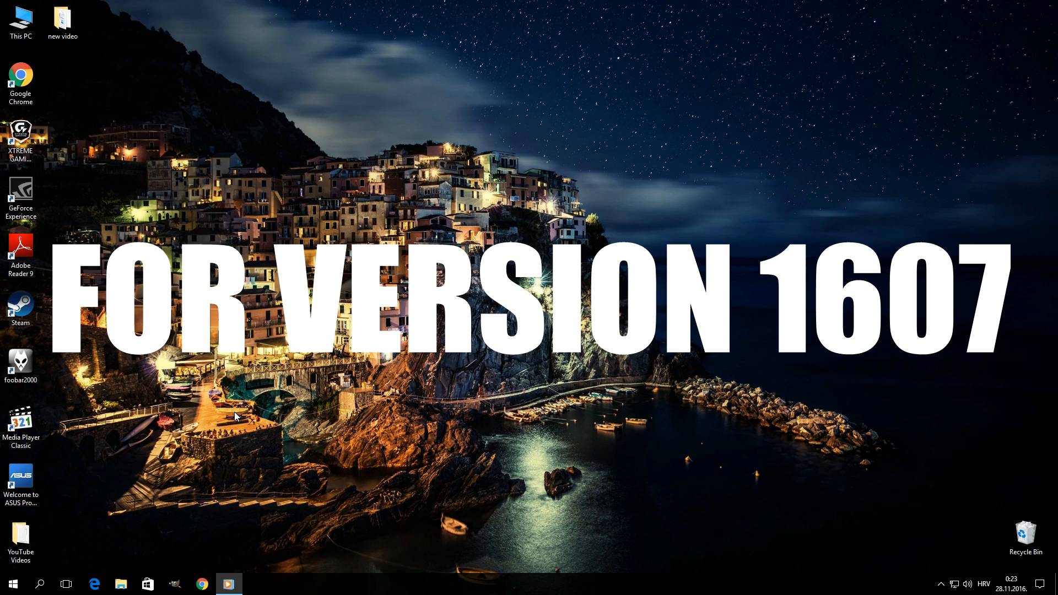
Step: Launch Local Security Policy via a 'secpol' search and enlarge its window
{"action": "left_click", "coordinate": [40, 584]}
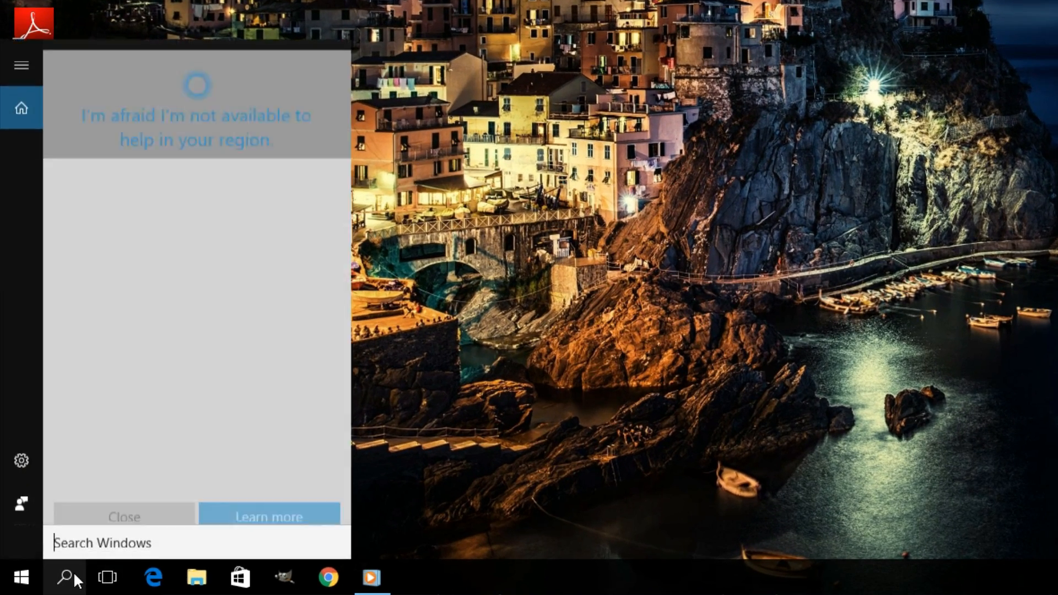
{"action": "type", "text": "secp"}
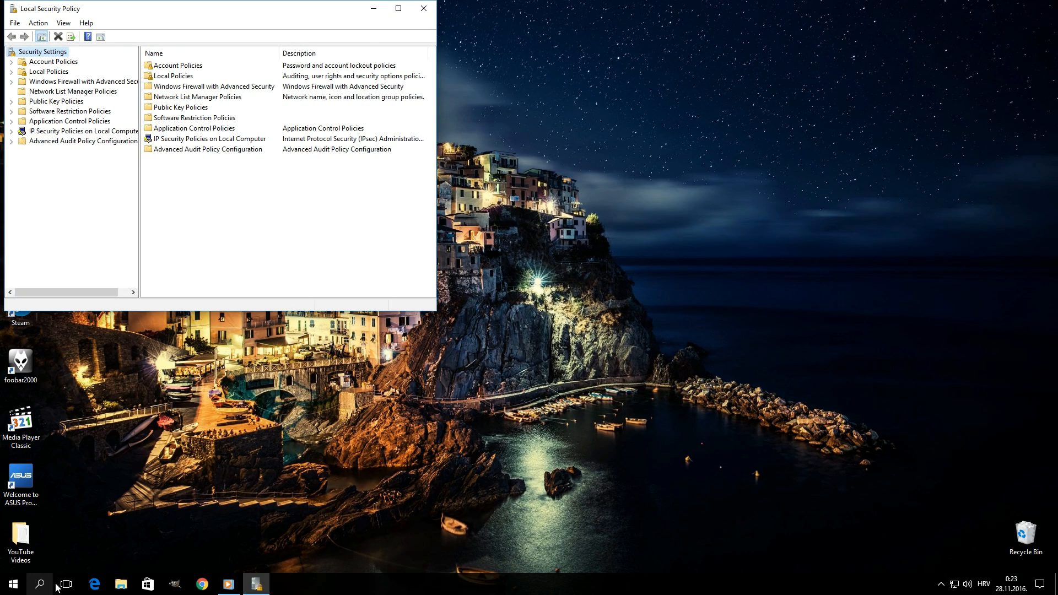
{"action": "mouse_move", "coordinate": [442, 325]}
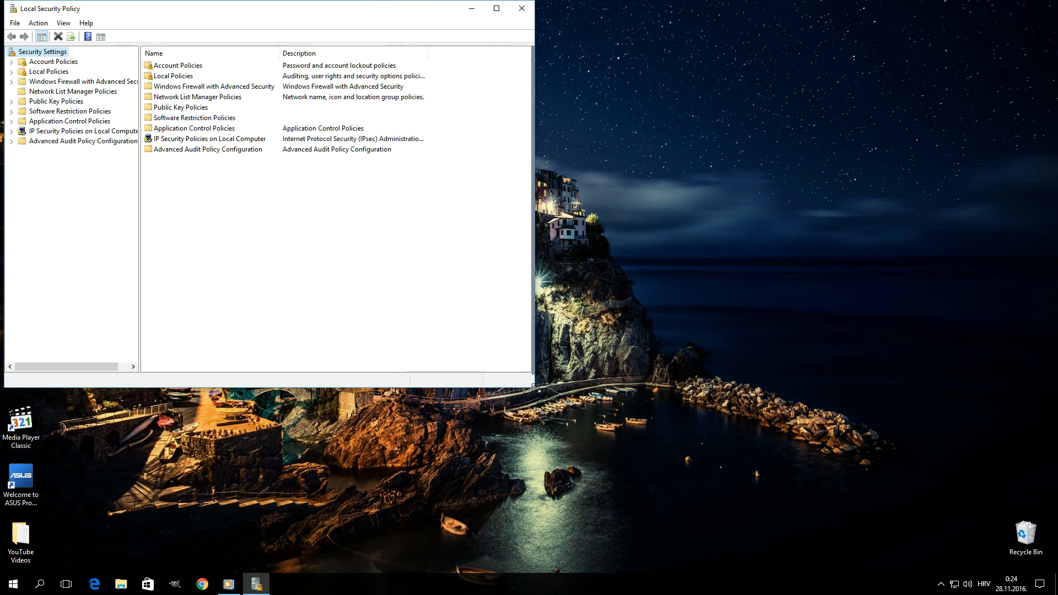
{"action": "left_click_drag", "start_coordinate": [533, 388], "coordinate": [727, 542]}
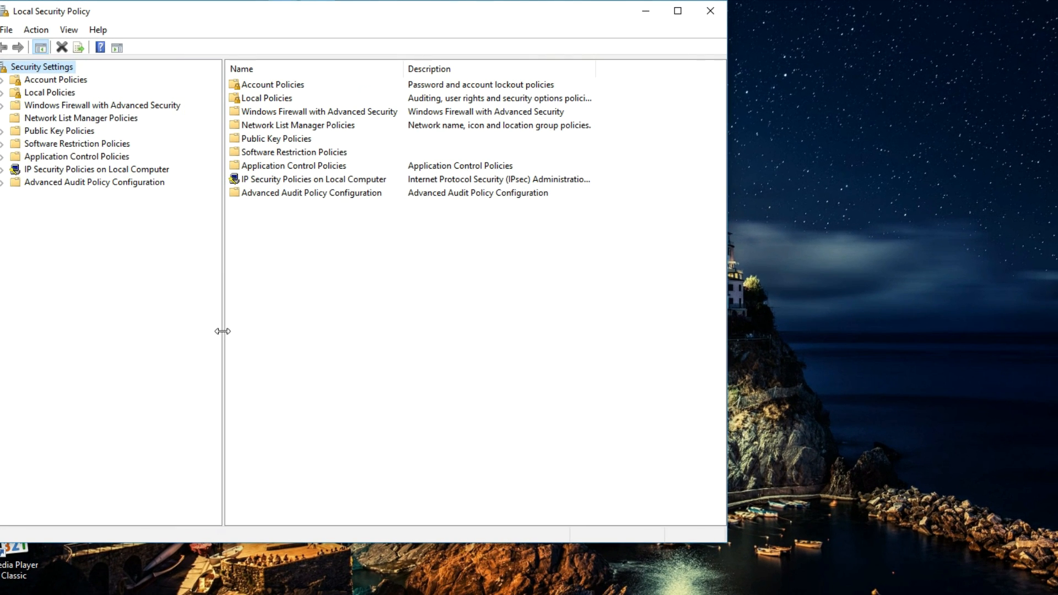
{"action": "mouse_move", "coordinate": [188, 320]}
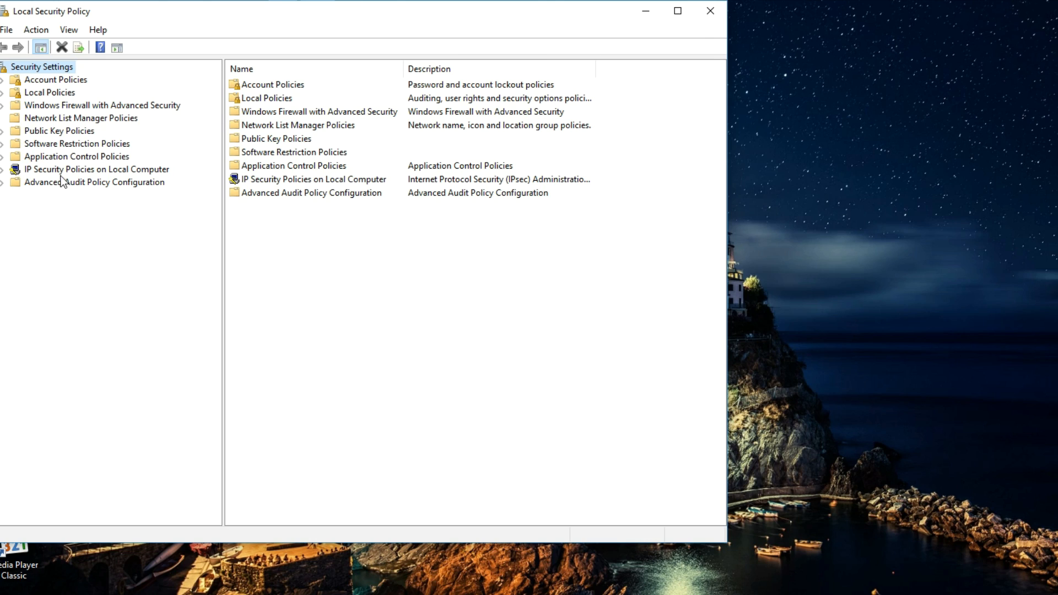
Step: Expand Application Control Policies > AppLocker and show the empty Packaged app Rules list
{"action": "left_click", "coordinate": [4, 155]}
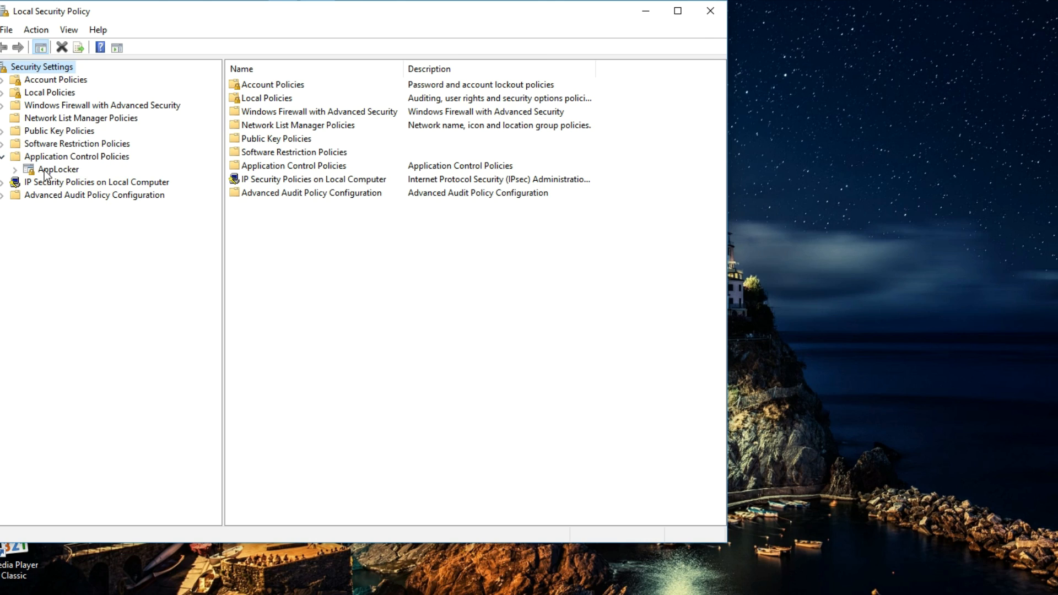
{"action": "left_click", "coordinate": [57, 169]}
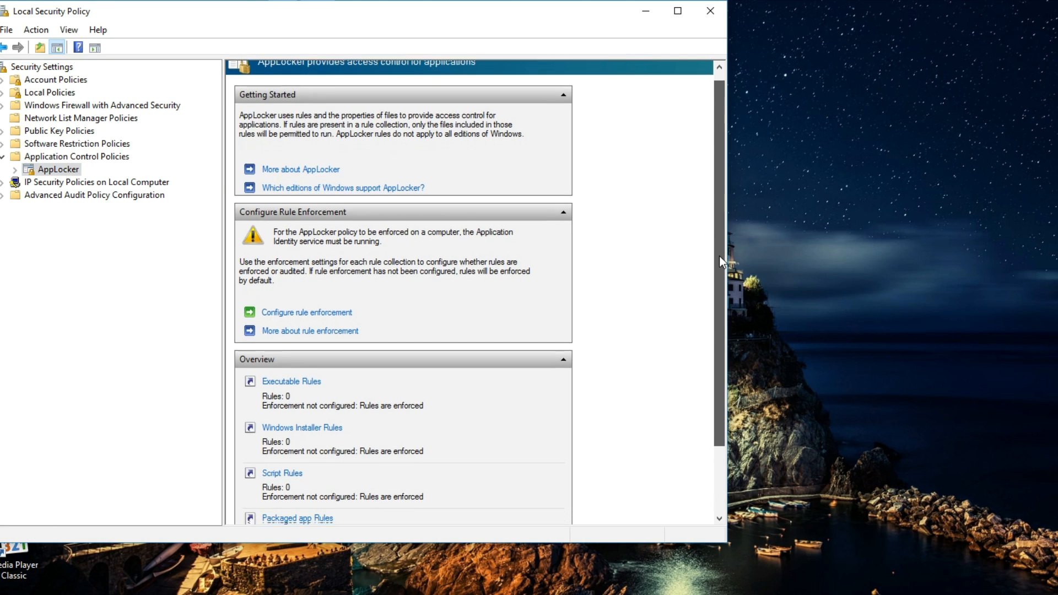
{"action": "scroll", "scroll_direction": "down", "scroll_amount": 3}
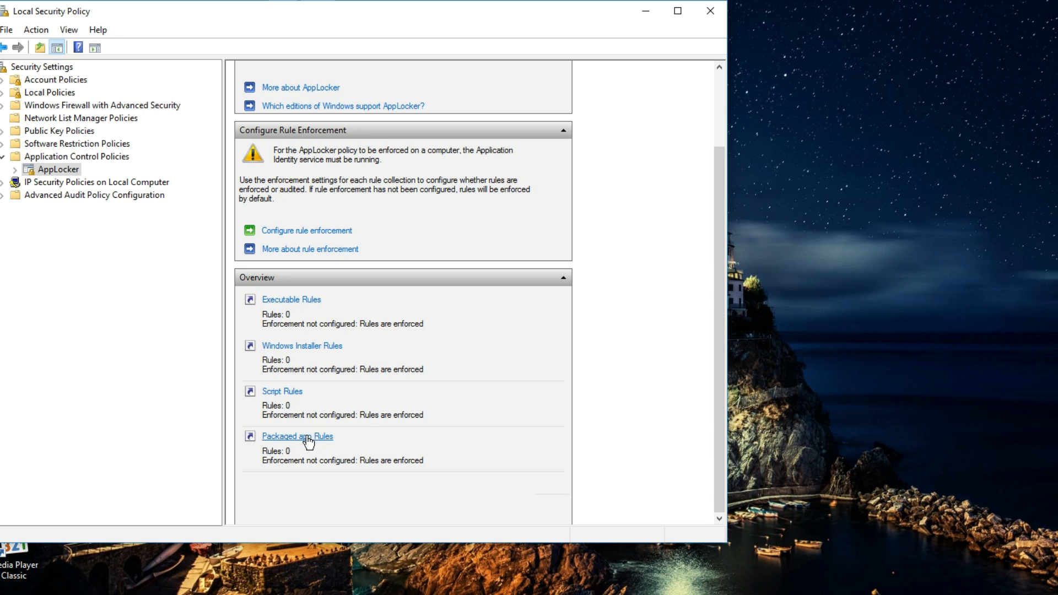
{"action": "left_click", "coordinate": [296, 436]}
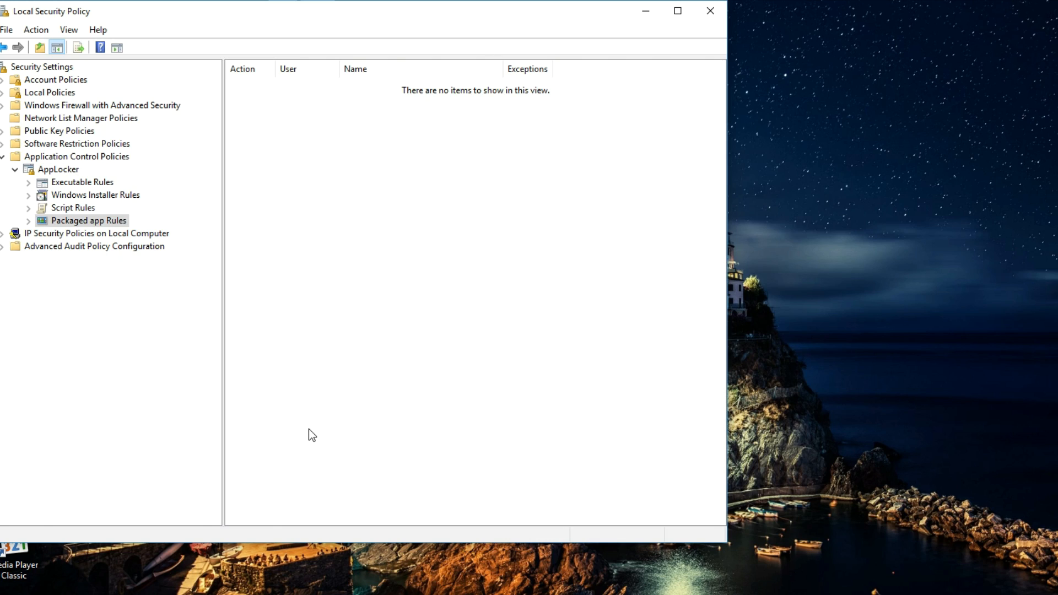
Step: Start a new packaged app rule set to Deny for Everyone and advance to the Publisher page
{"action": "right_click", "coordinate": [321, 142]}
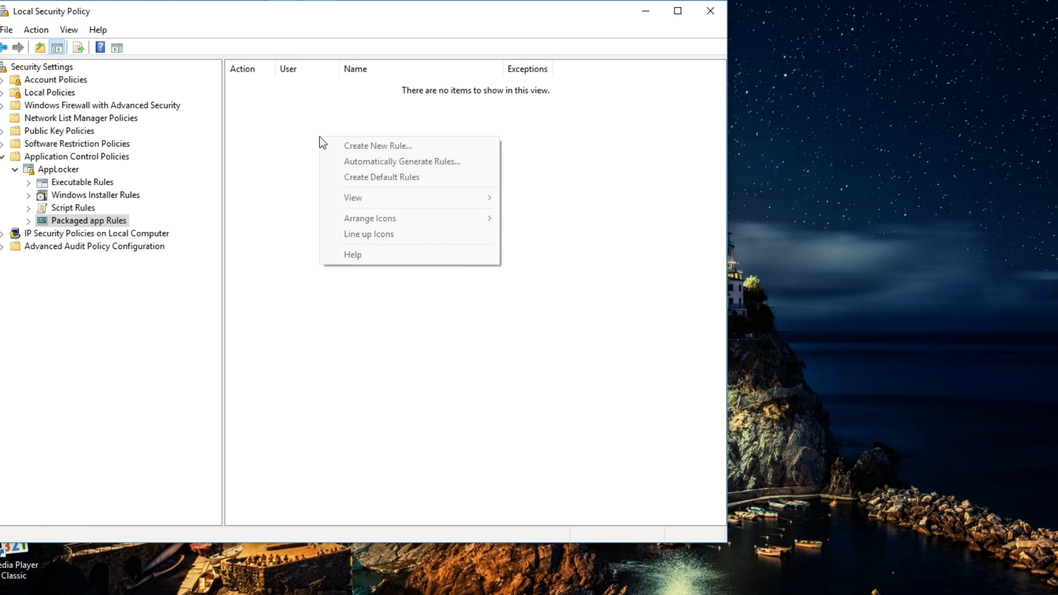
{"action": "left_click", "coordinate": [378, 145]}
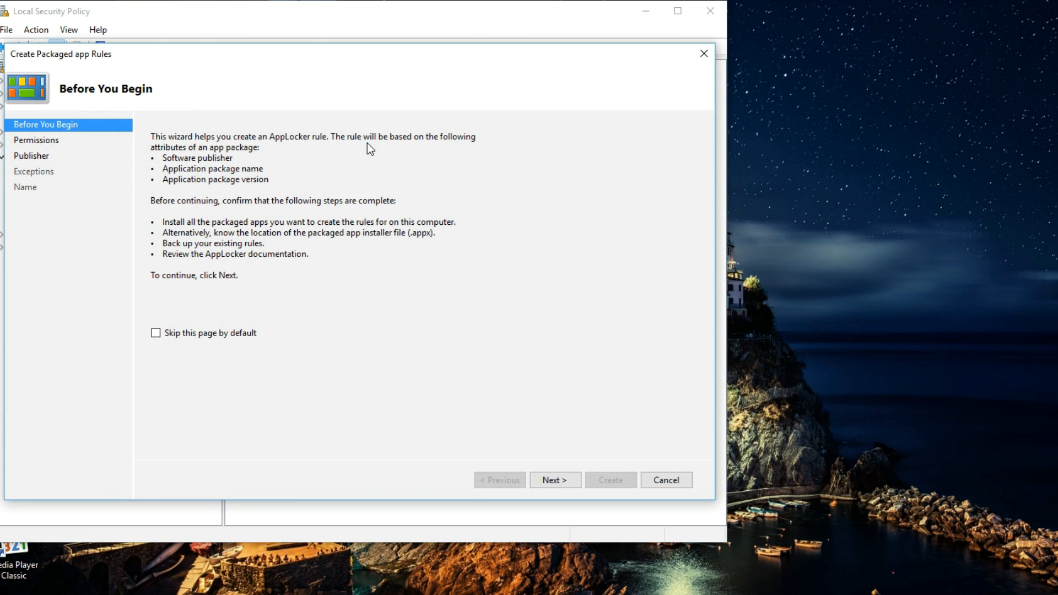
{"action": "mouse_move", "coordinate": [400, 175]}
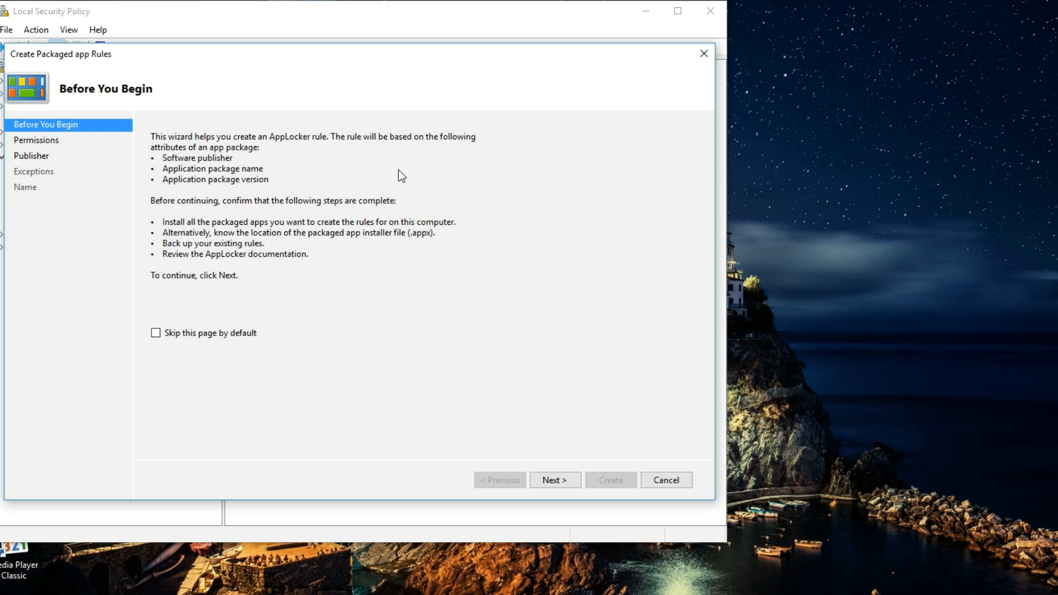
{"action": "mouse_move", "coordinate": [555, 479]}
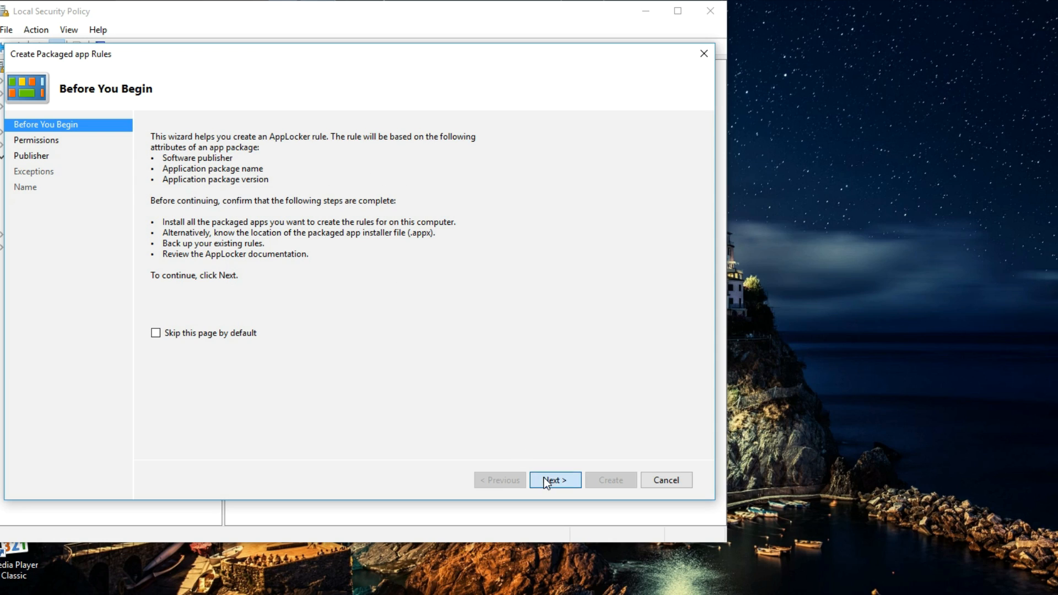
{"action": "left_click", "coordinate": [554, 479]}
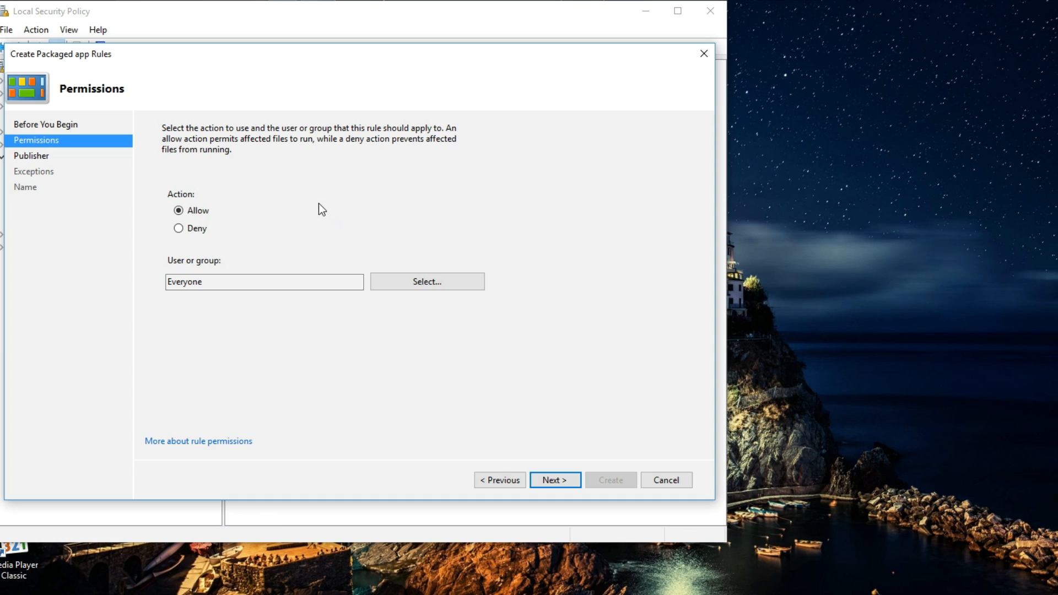
{"action": "mouse_move", "coordinate": [204, 206]}
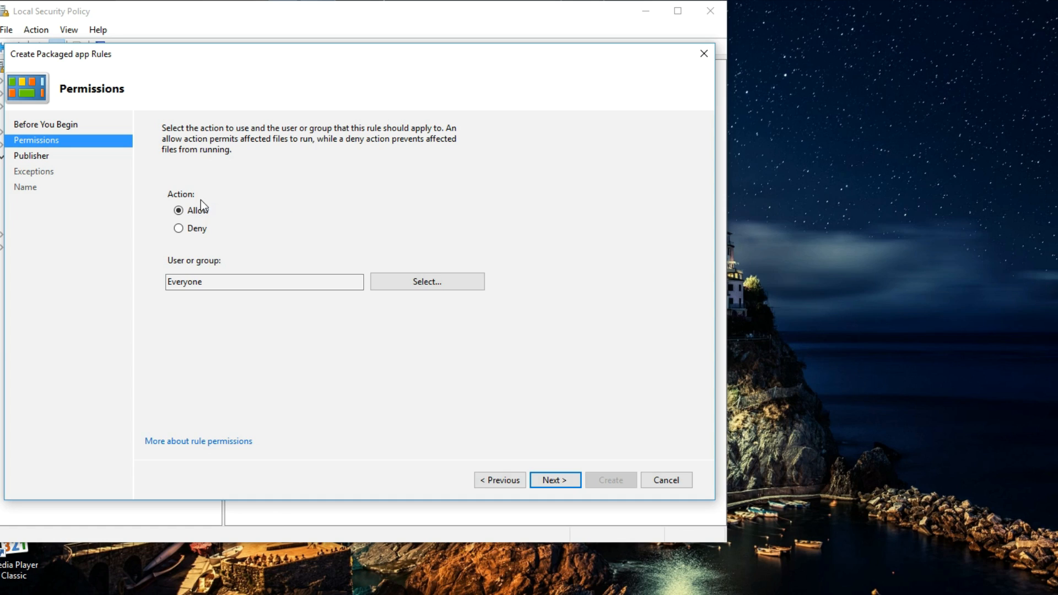
{"action": "left_click", "coordinate": [179, 228]}
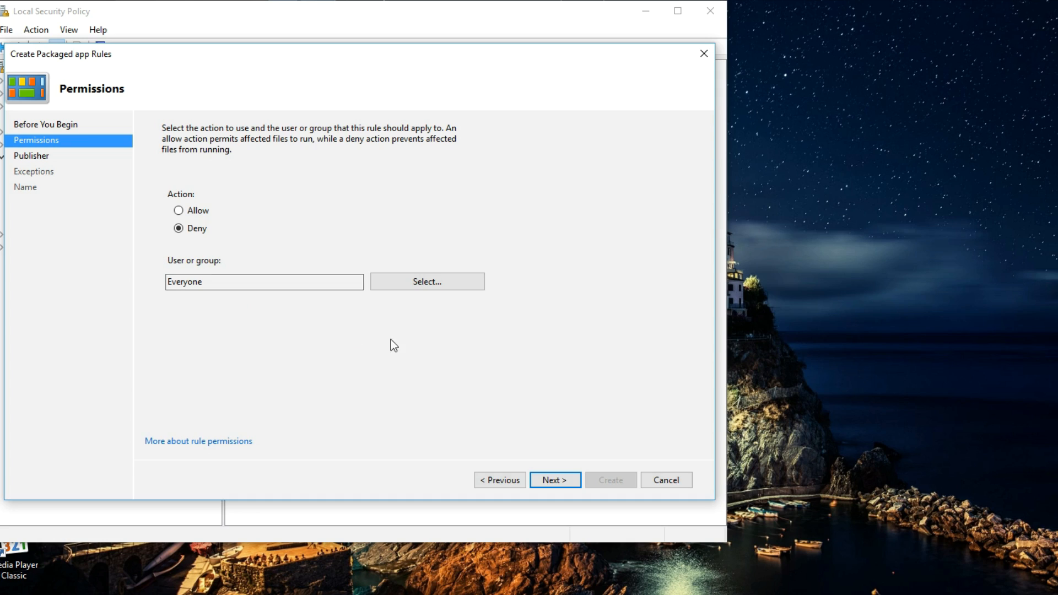
{"action": "left_click", "coordinate": [554, 479]}
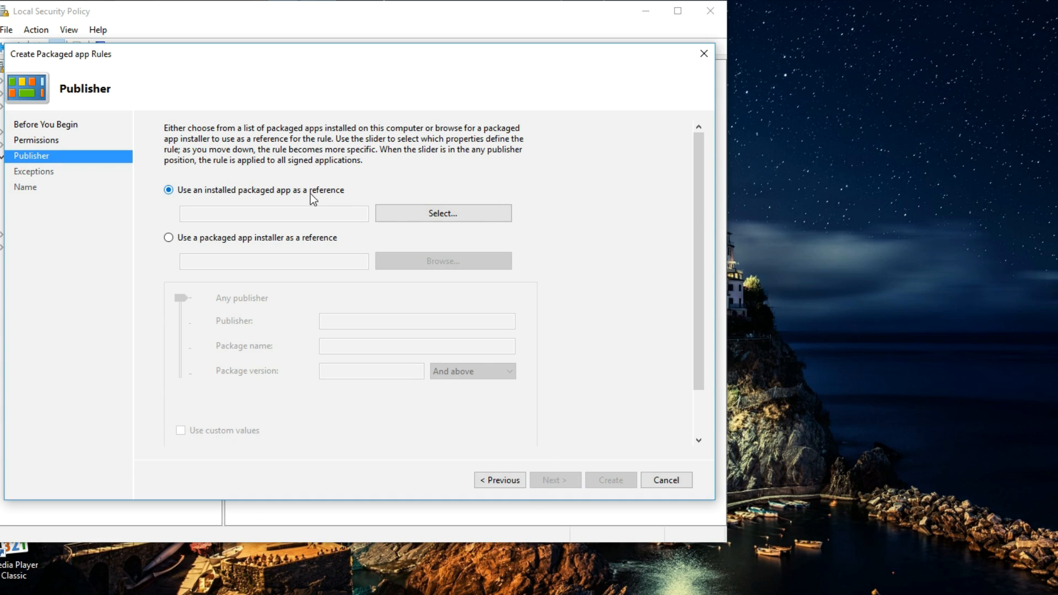
{"action": "mouse_move", "coordinate": [325, 197]}
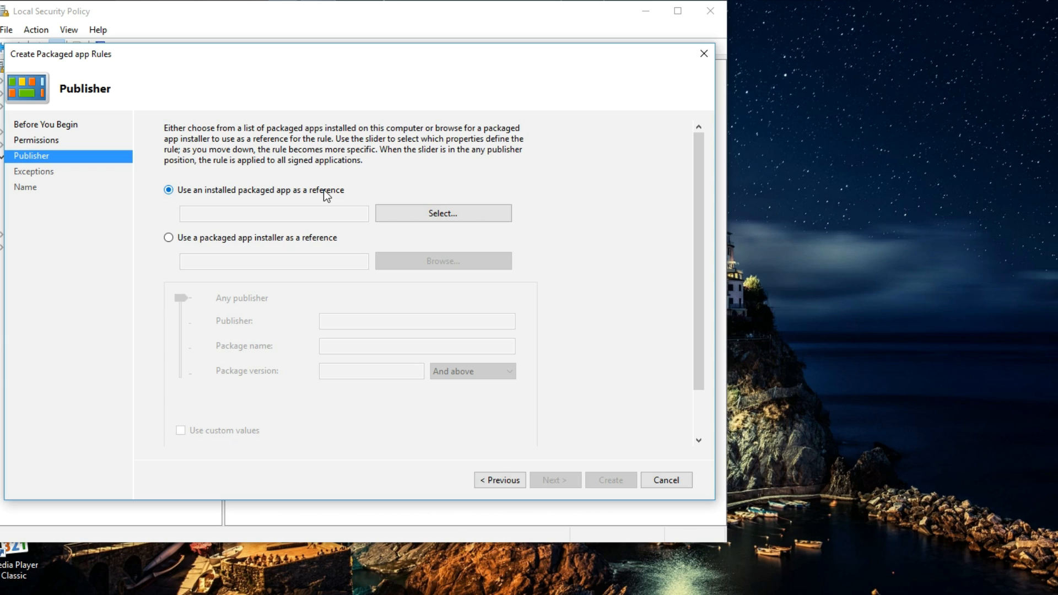
{"action": "mouse_move", "coordinate": [328, 196]}
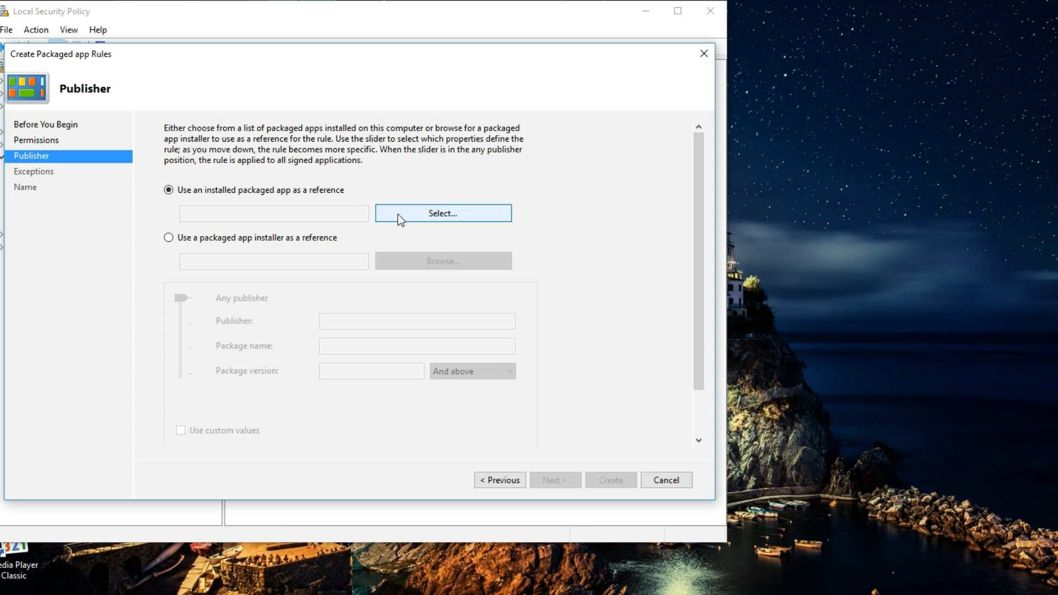
Step: Choose Windows Spotlight from the installed apps list as the rule's reference package
{"action": "left_click", "coordinate": [442, 213]}
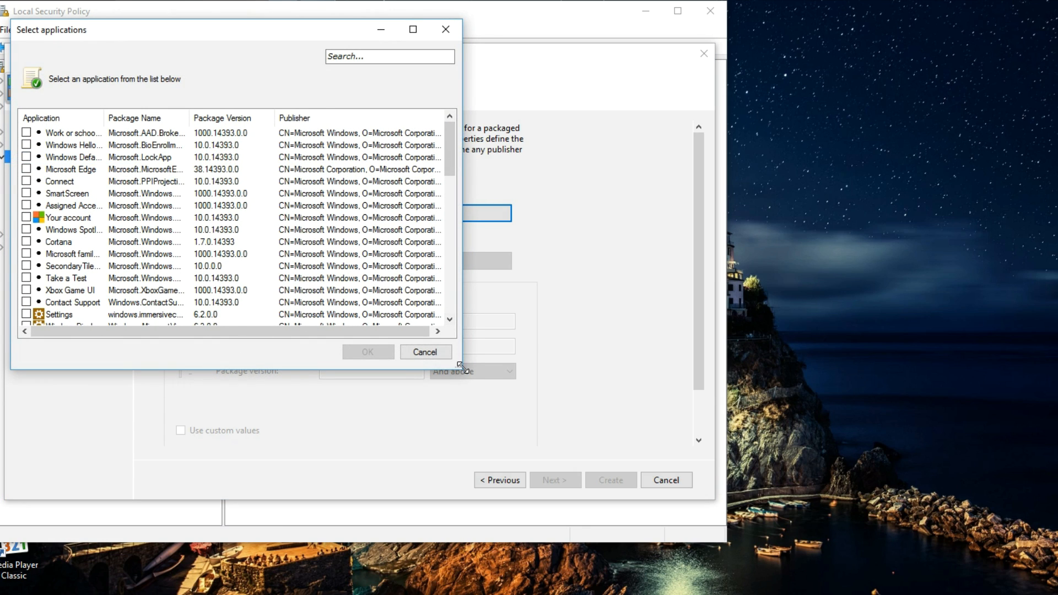
{"action": "mouse_move", "coordinate": [423, 344]}
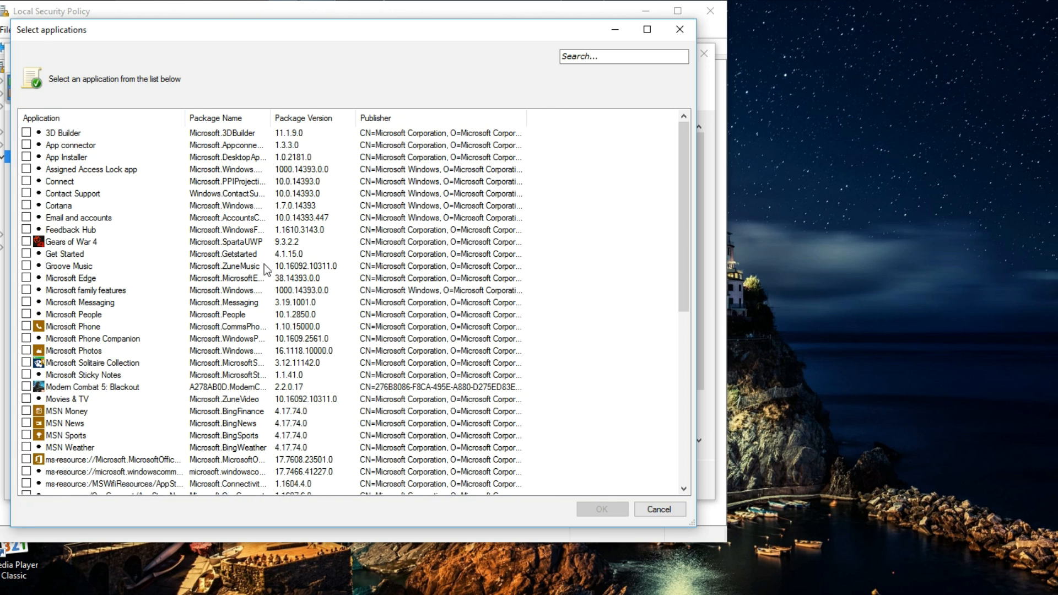
{"action": "scroll", "scroll_direction": "down", "scroll_amount": 3}
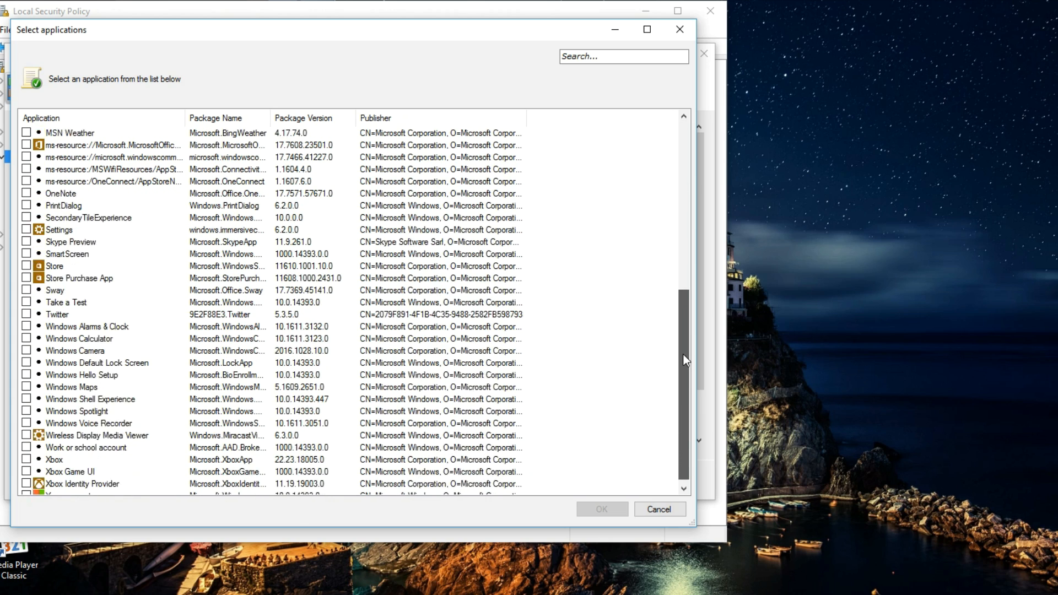
{"action": "left_click", "coordinate": [76, 399]}
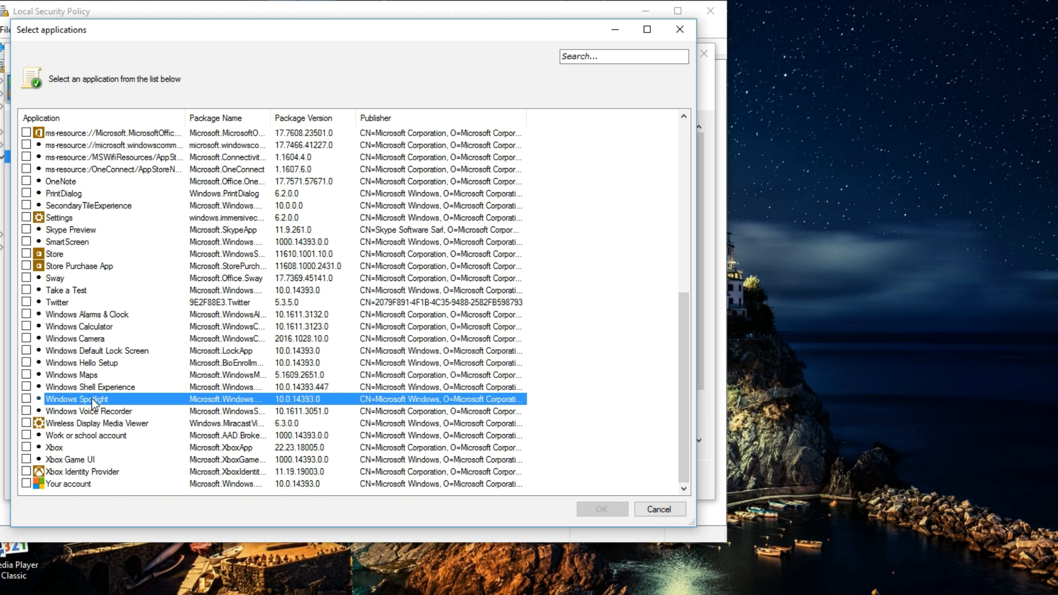
{"action": "mouse_move", "coordinate": [38, 404]}
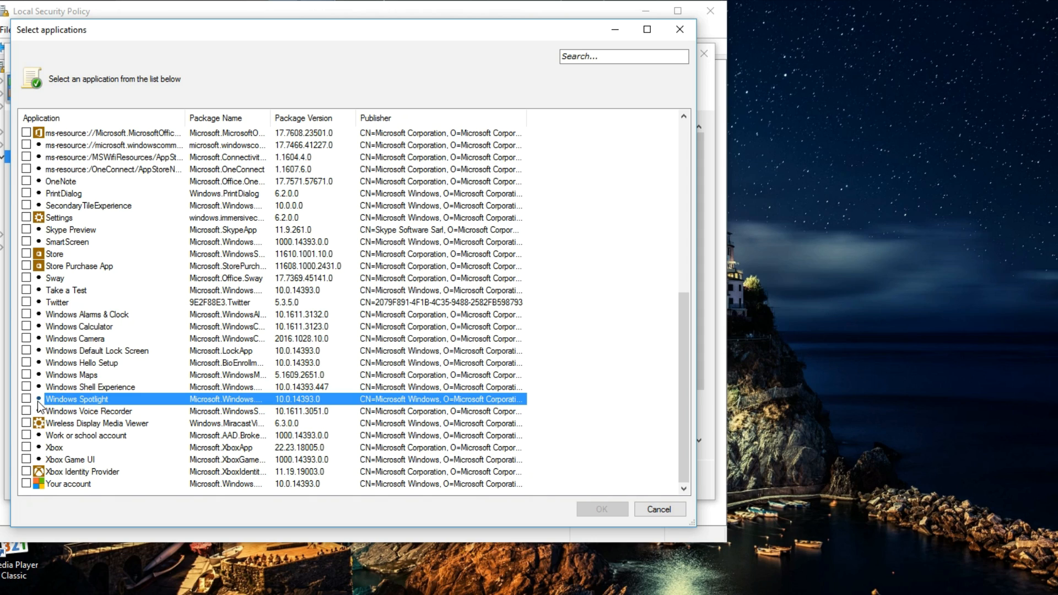
{"action": "left_click", "coordinate": [26, 399]}
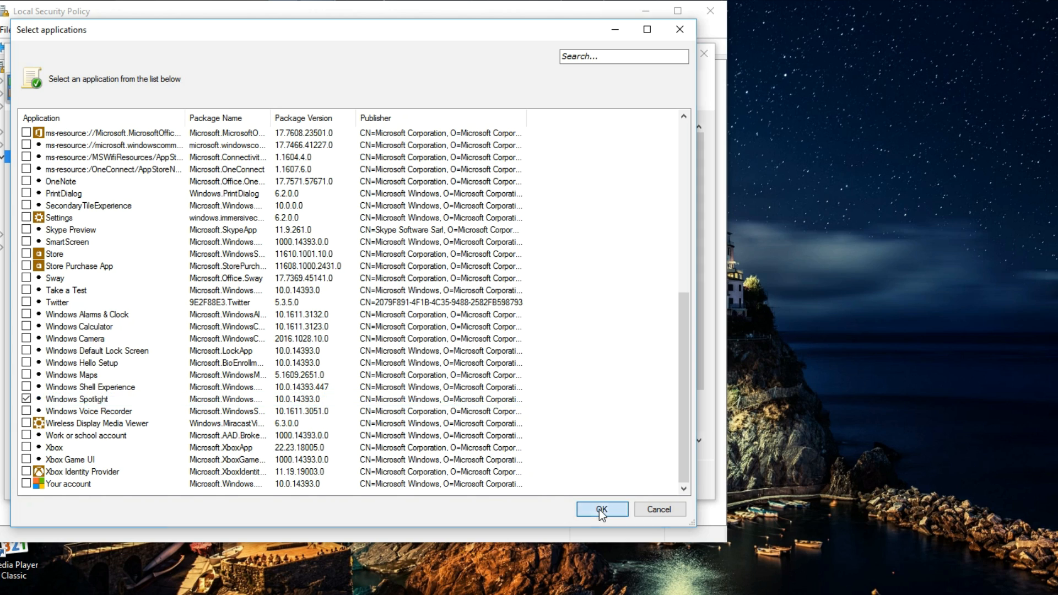
{"action": "left_click", "coordinate": [601, 509]}
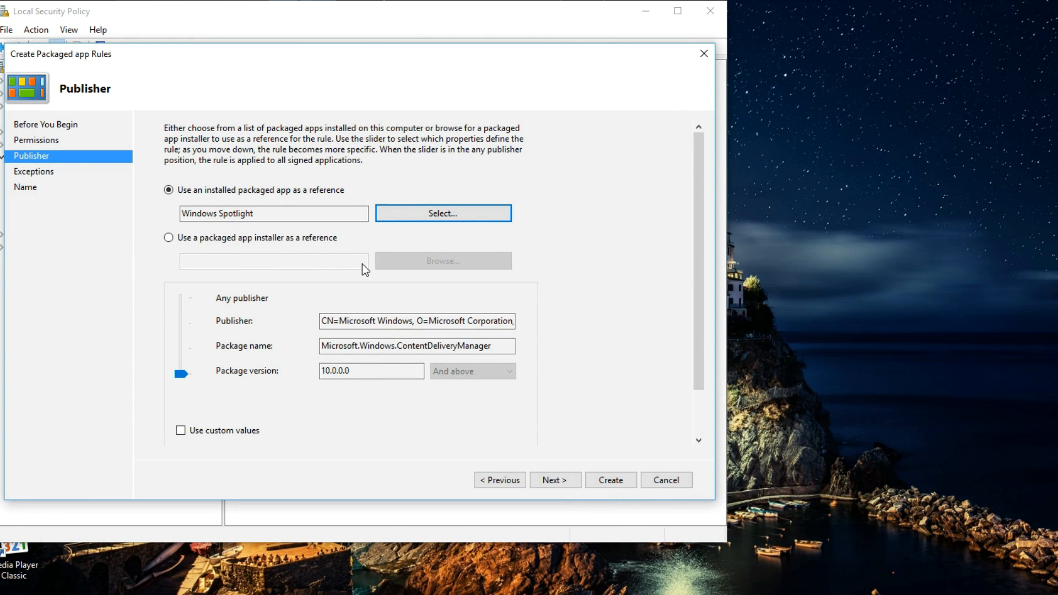
Step: Match by package name only (any version) and create the Windows Spotlight deny rule
{"action": "left_click_drag", "start_coordinate": [183, 373], "coordinate": [183, 375]}
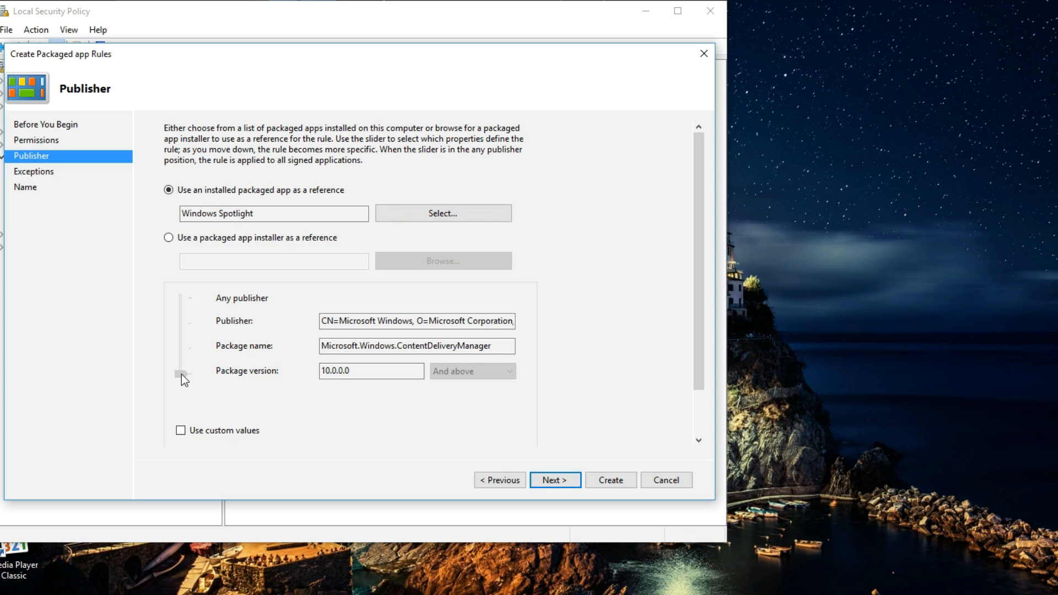
{"action": "left_click_drag", "start_coordinate": [184, 375], "coordinate": [184, 347]}
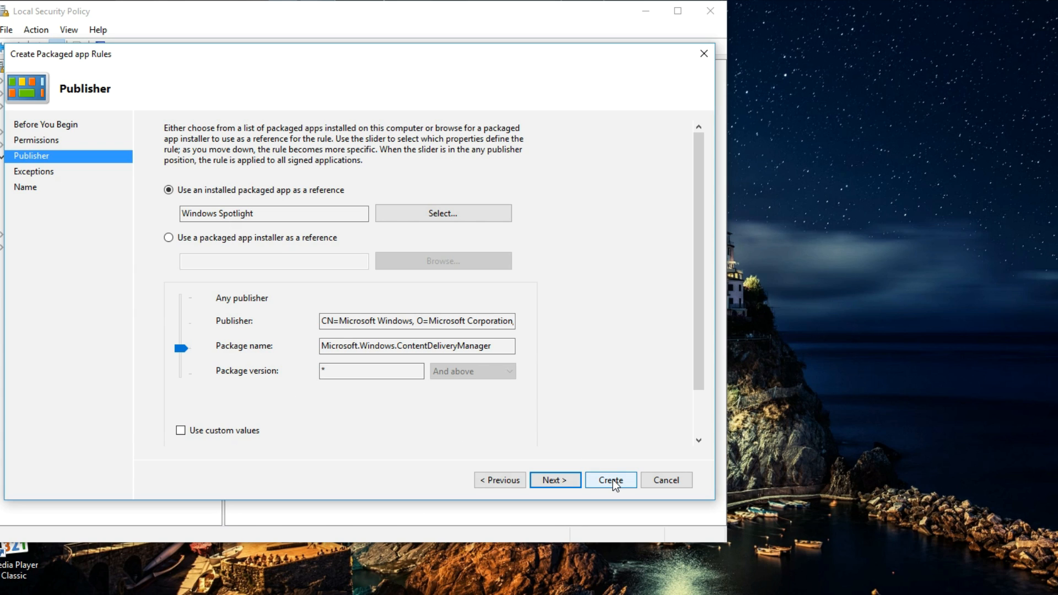
{"action": "left_click", "coordinate": [609, 479]}
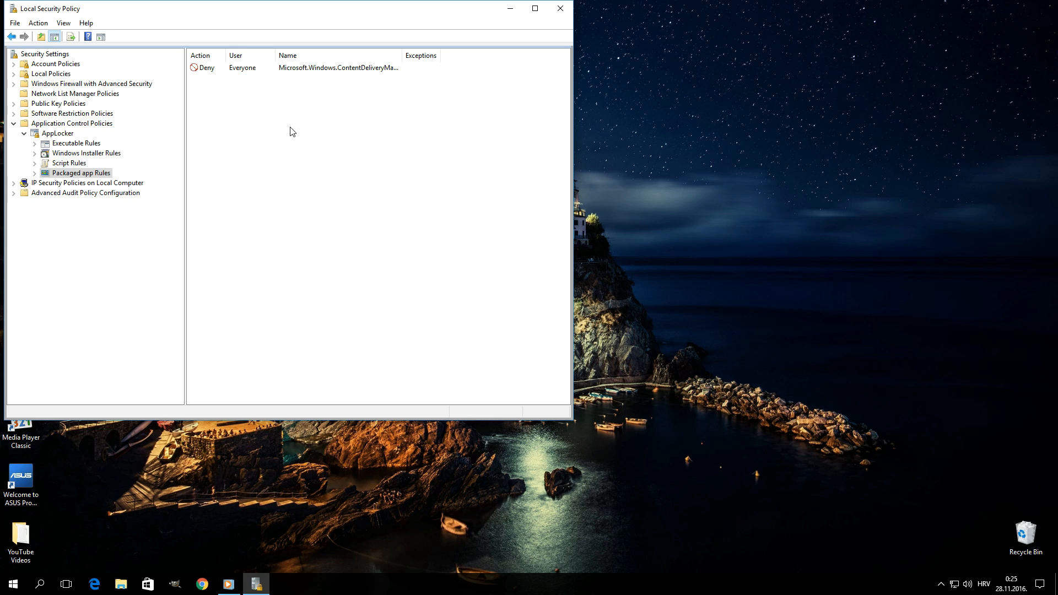
{"action": "mouse_move", "coordinate": [250, 97]}
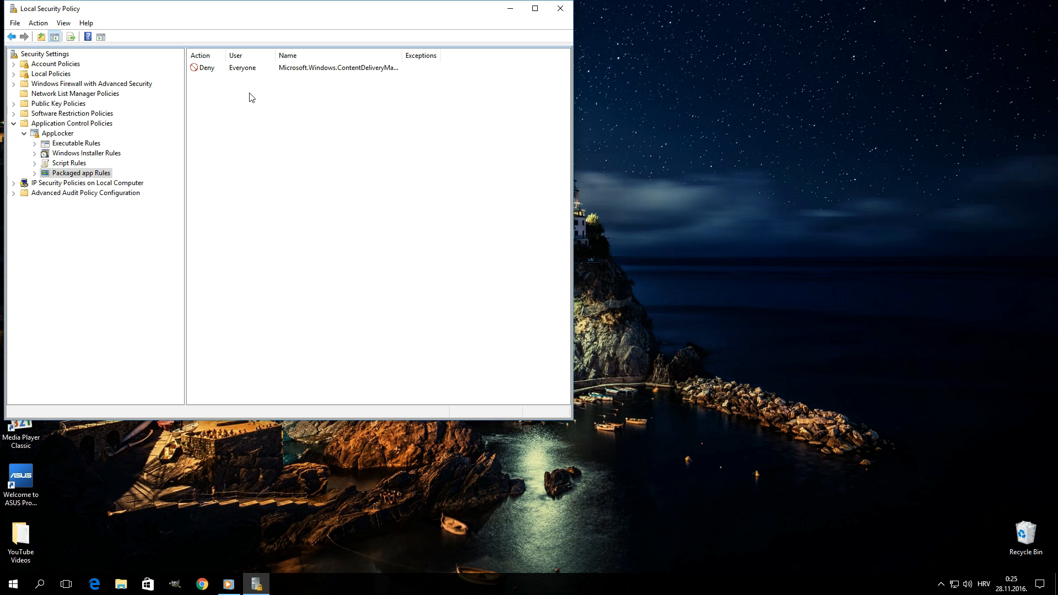
{"action": "mouse_move", "coordinate": [234, 73]}
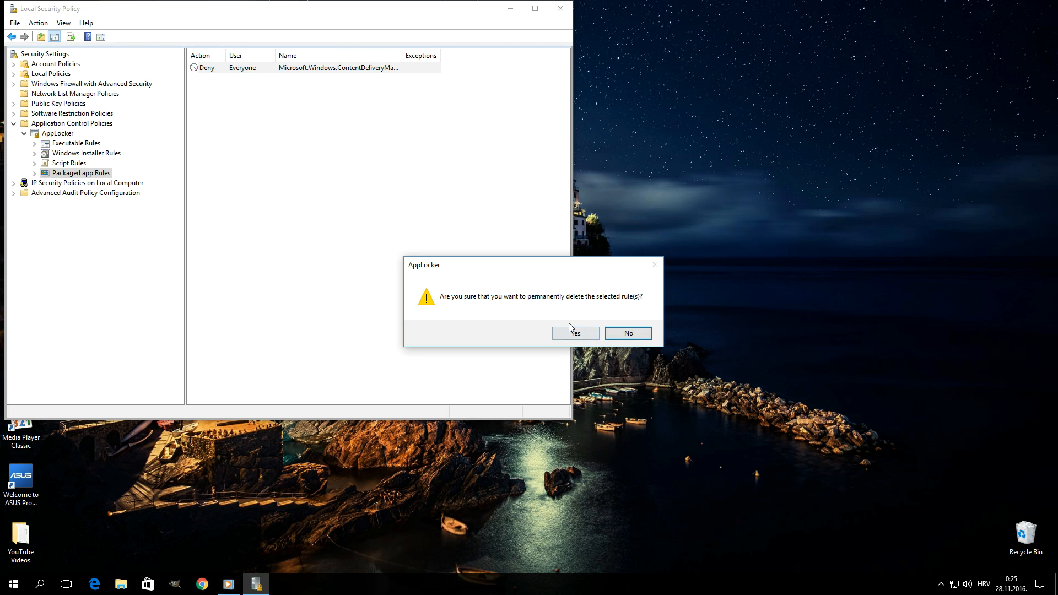
{"action": "mouse_move", "coordinate": [587, 303]}
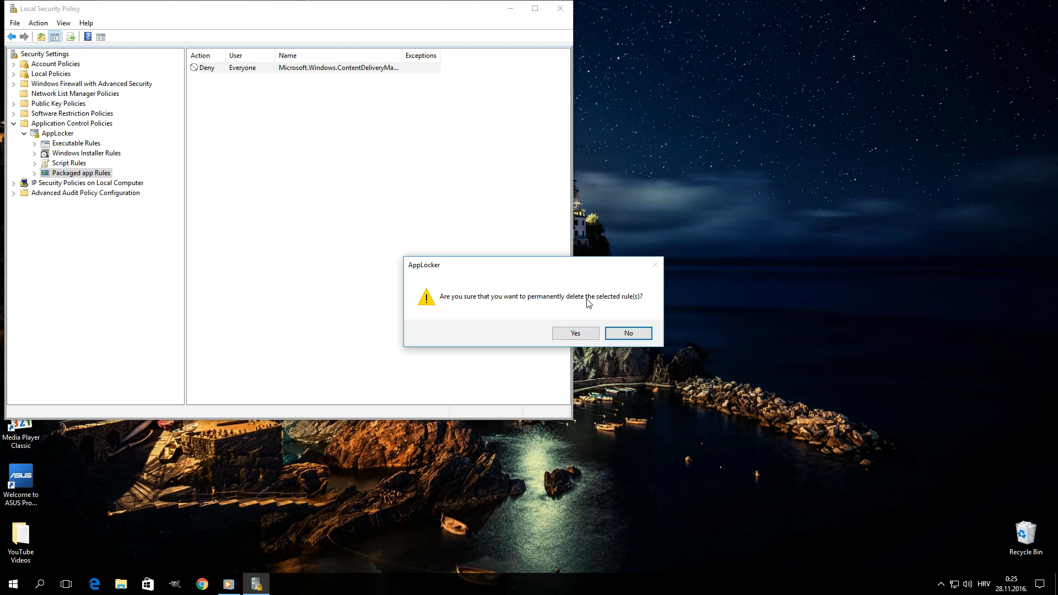